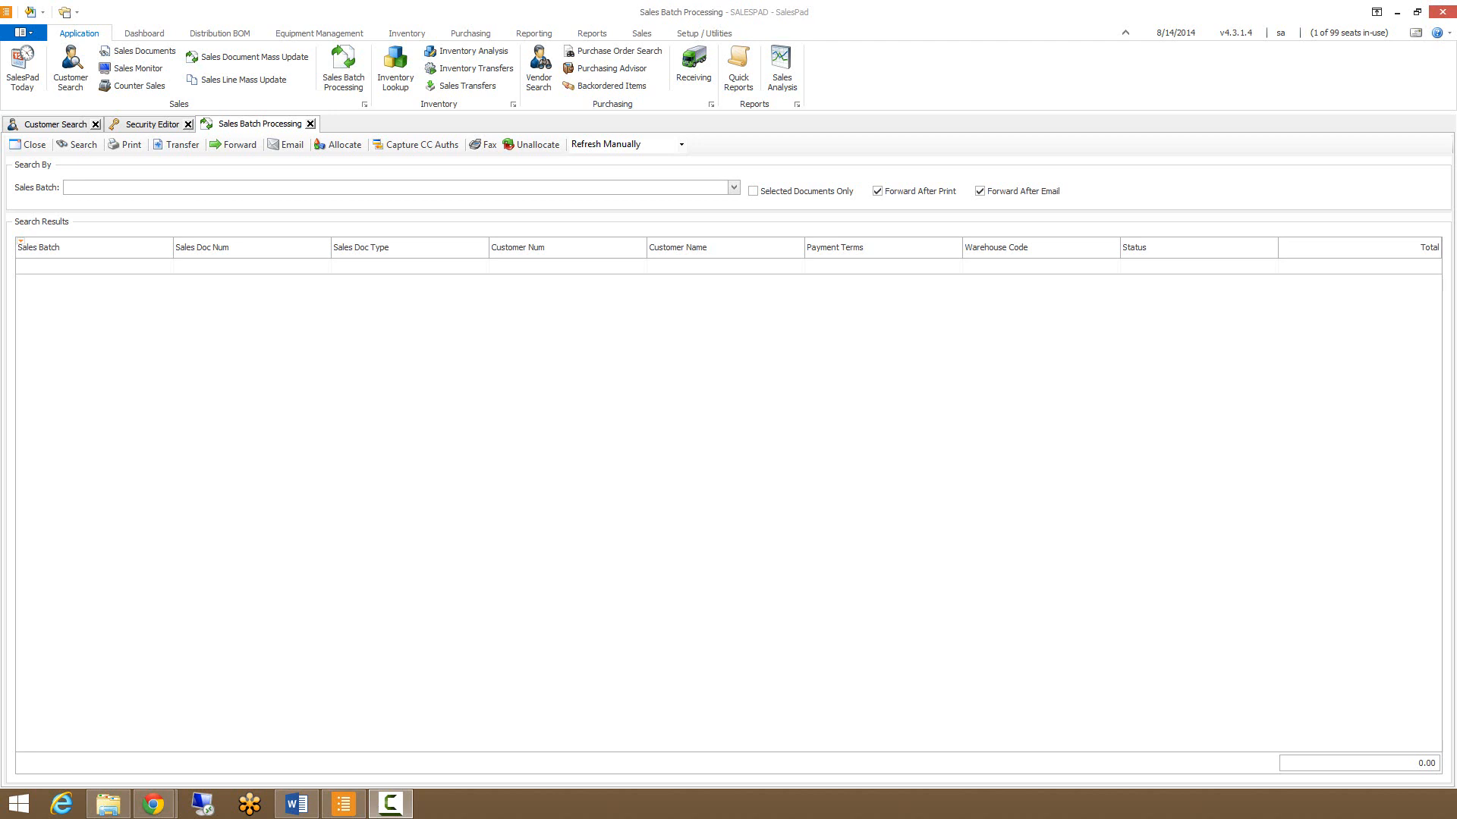
{"action": "mouse_move", "coordinate": [258, 133]}
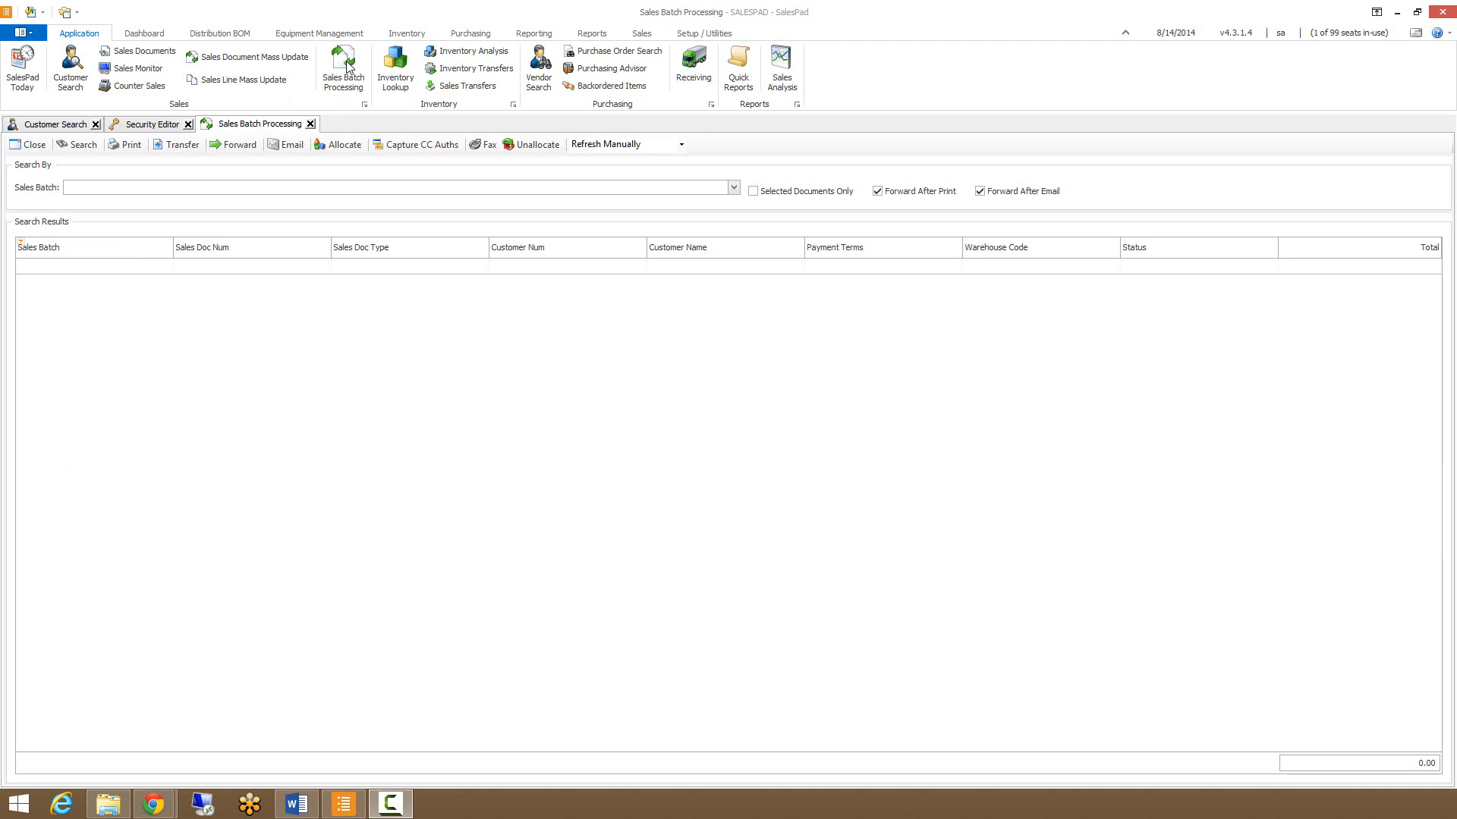
Launch the Sales Batch Processing screen from the program areas menu
{"action": "left_click", "coordinate": [65, 16]}
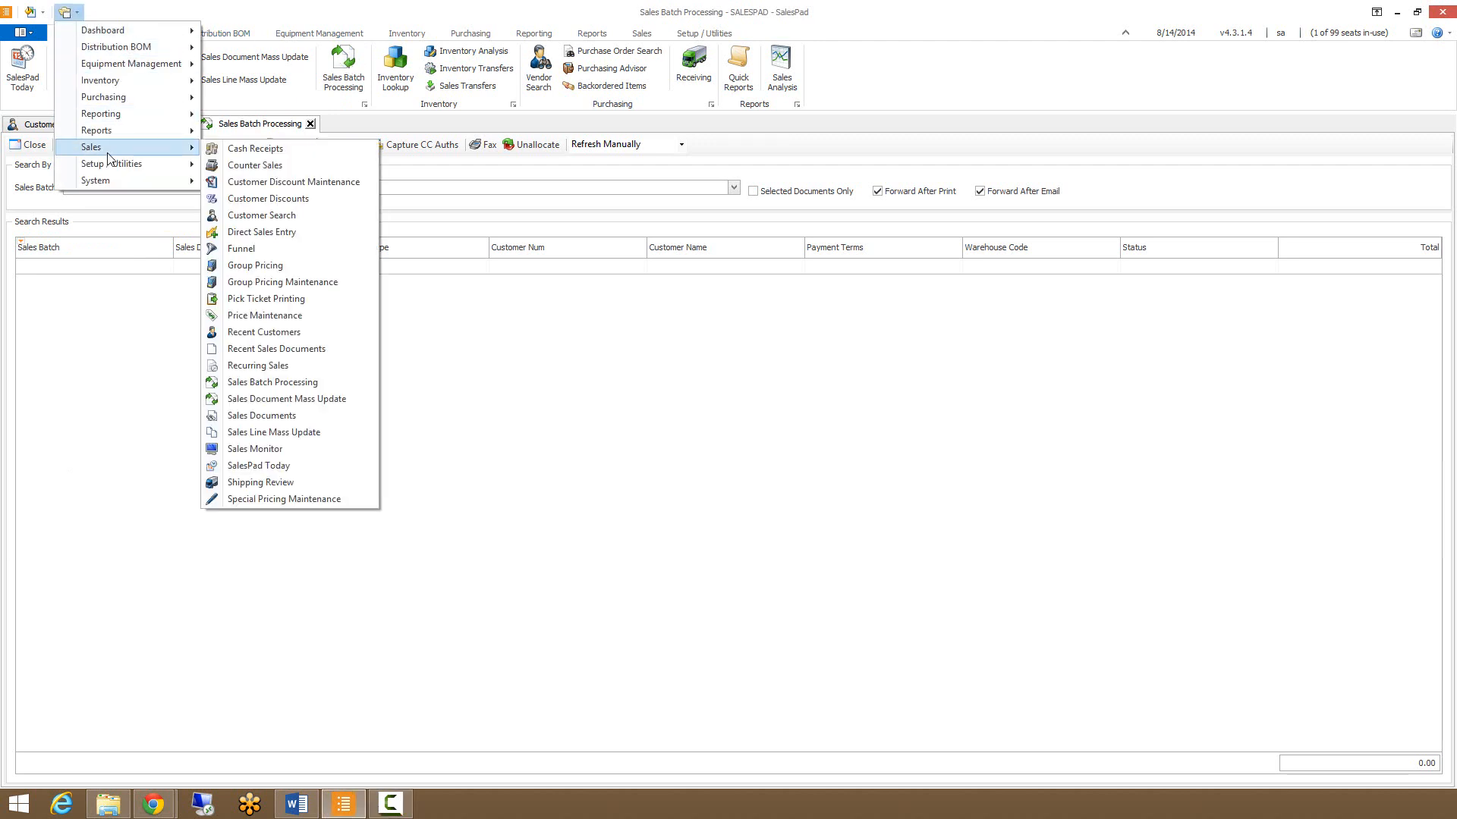
{"action": "mouse_move", "coordinate": [272, 382]}
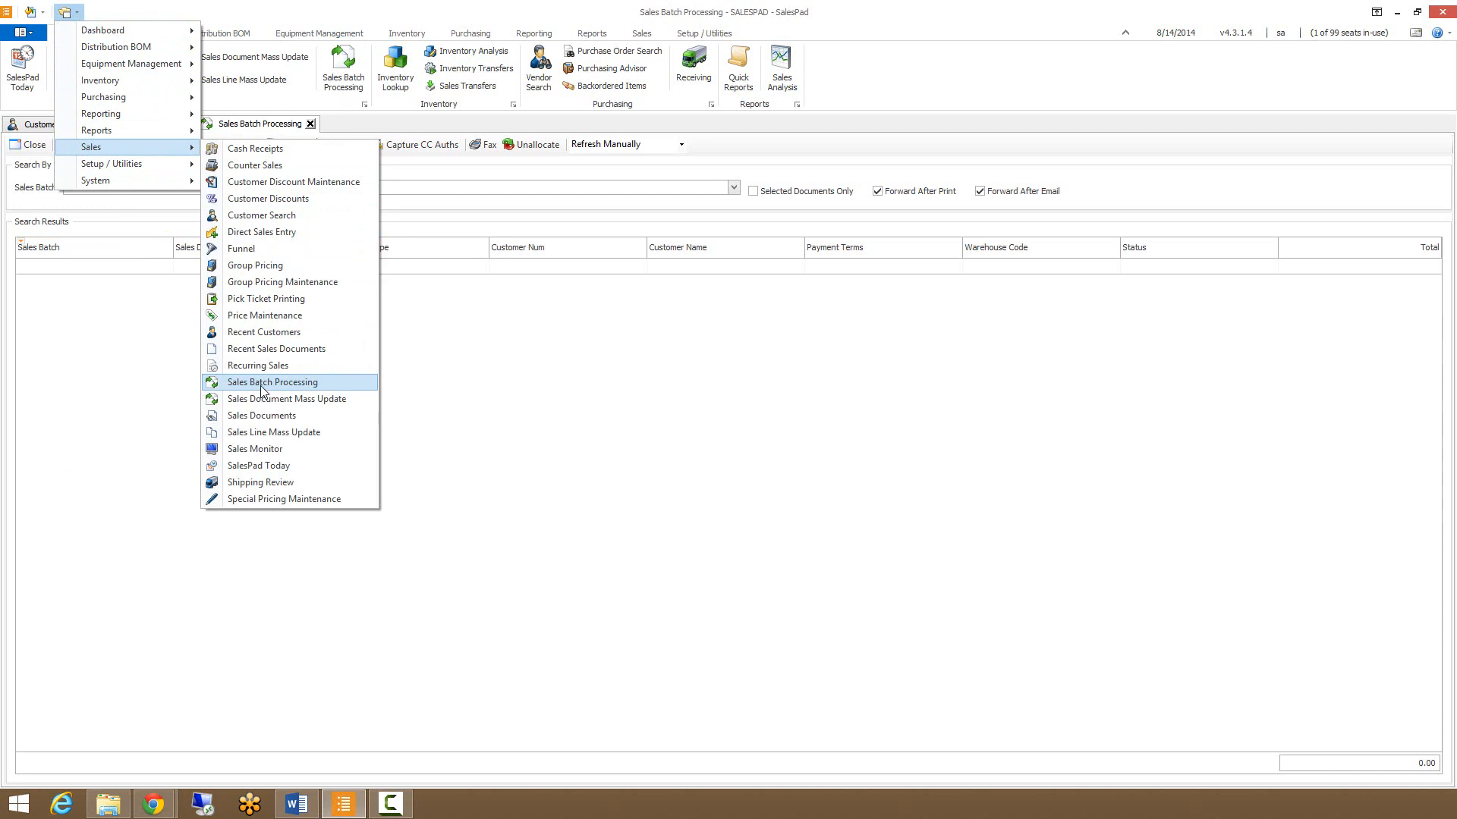
{"action": "left_click", "coordinate": [271, 382]}
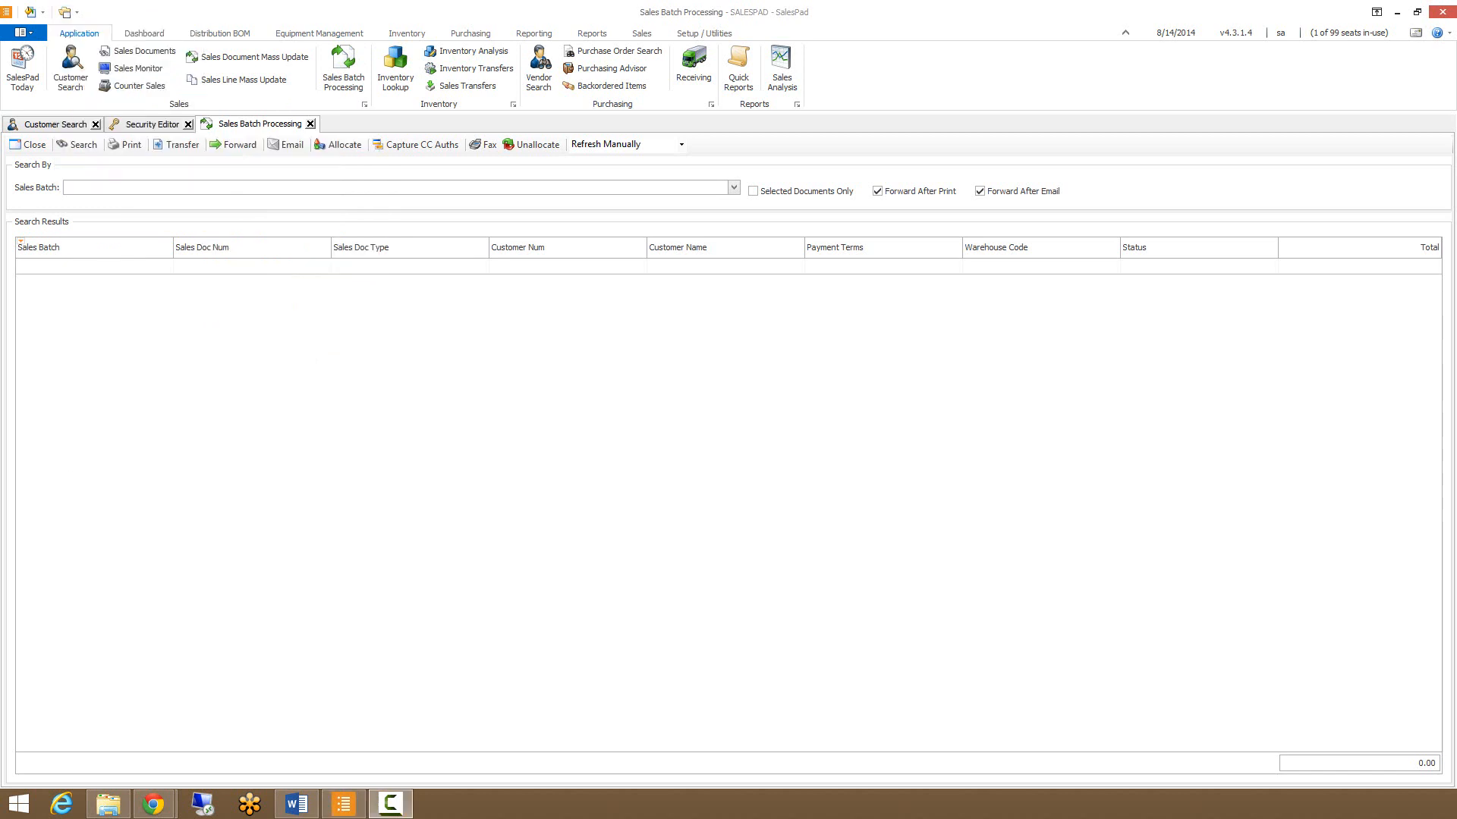
{"action": "mouse_move", "coordinate": [64, 436]}
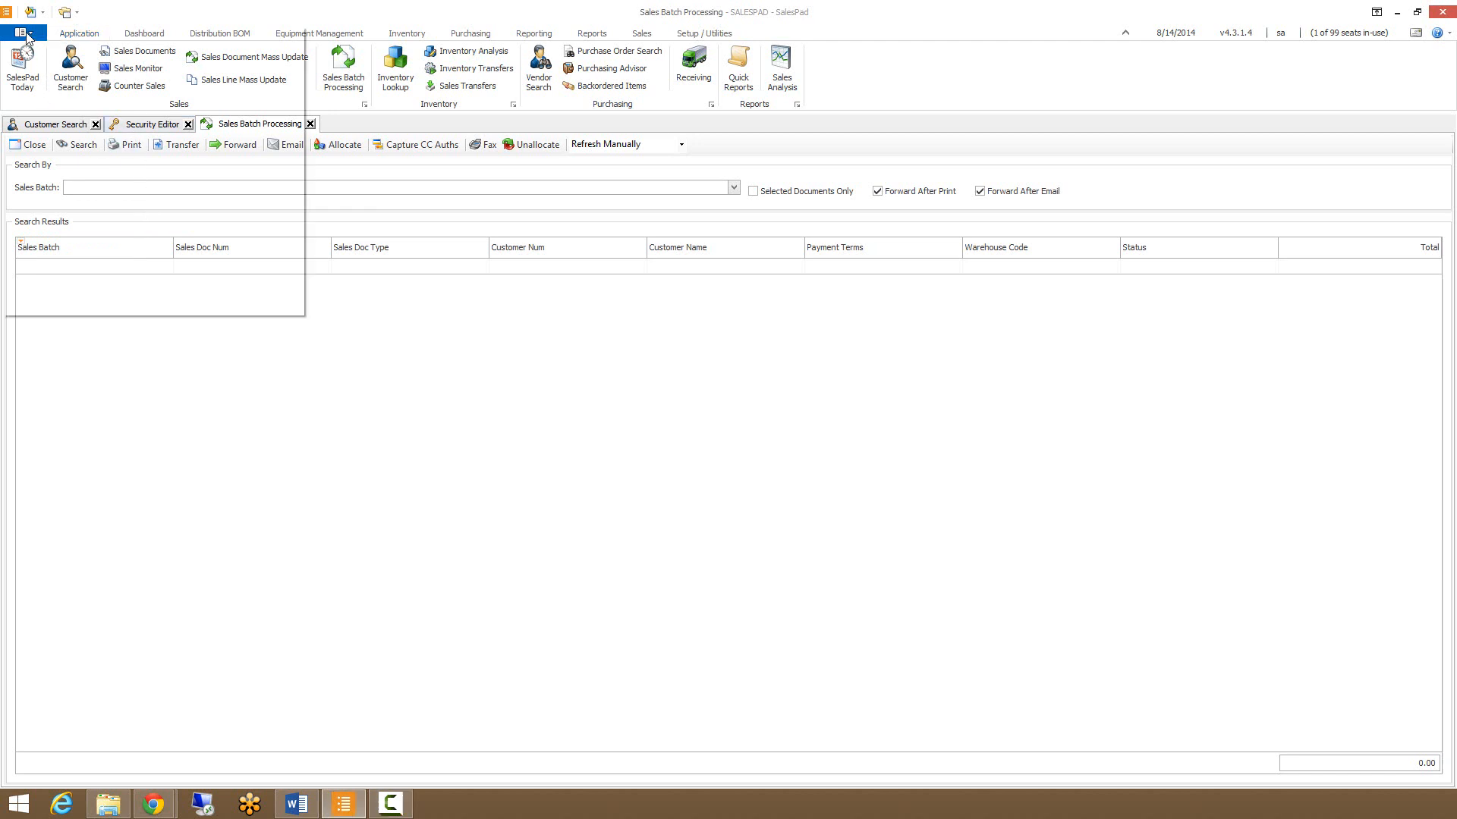
{"action": "left_click", "coordinate": [20, 32]}
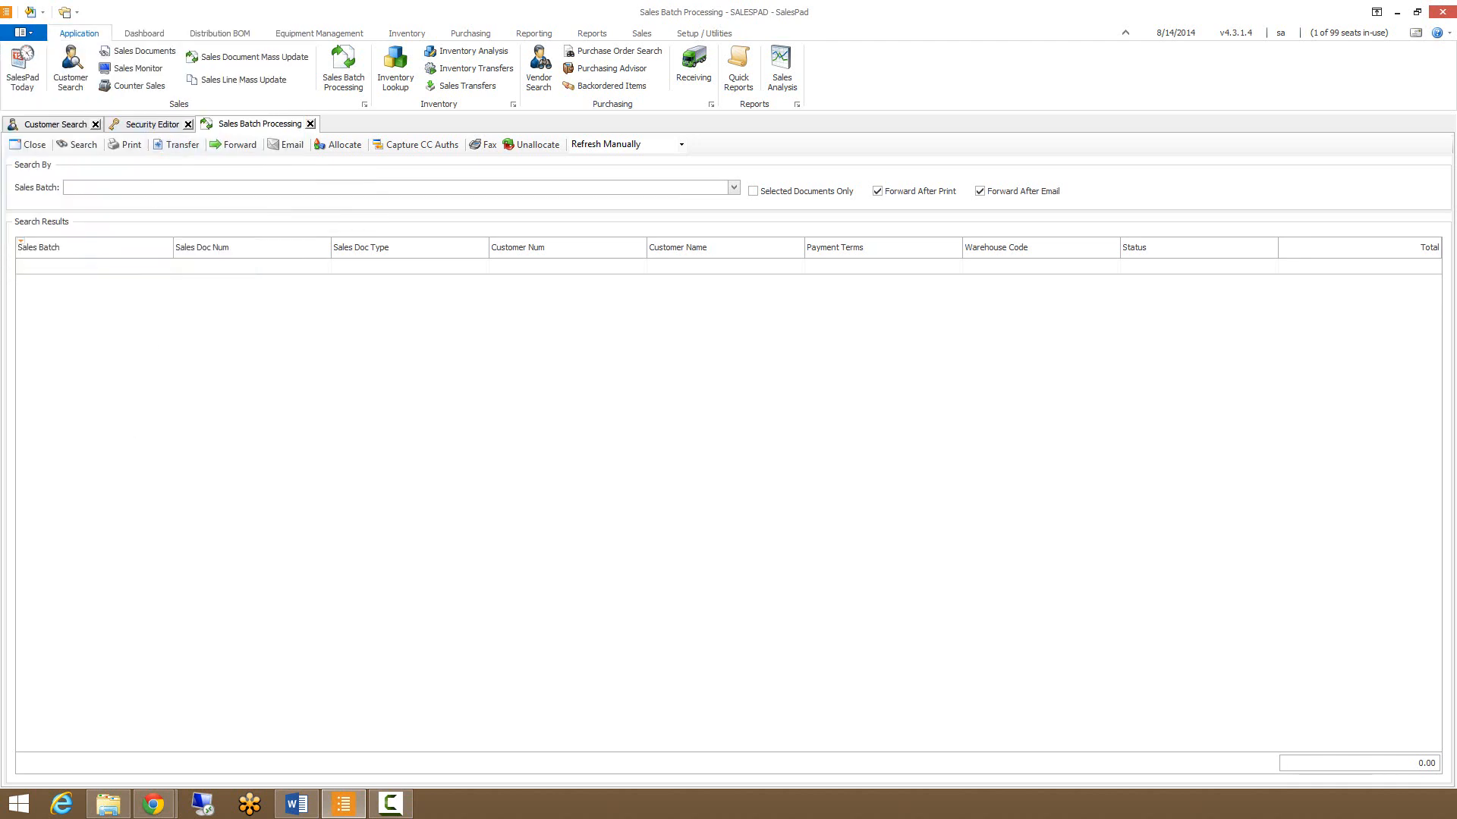
In the Security Editor, find the Sales Batch Processing permission for the ADMIN group
{"action": "left_click", "coordinate": [147, 122]}
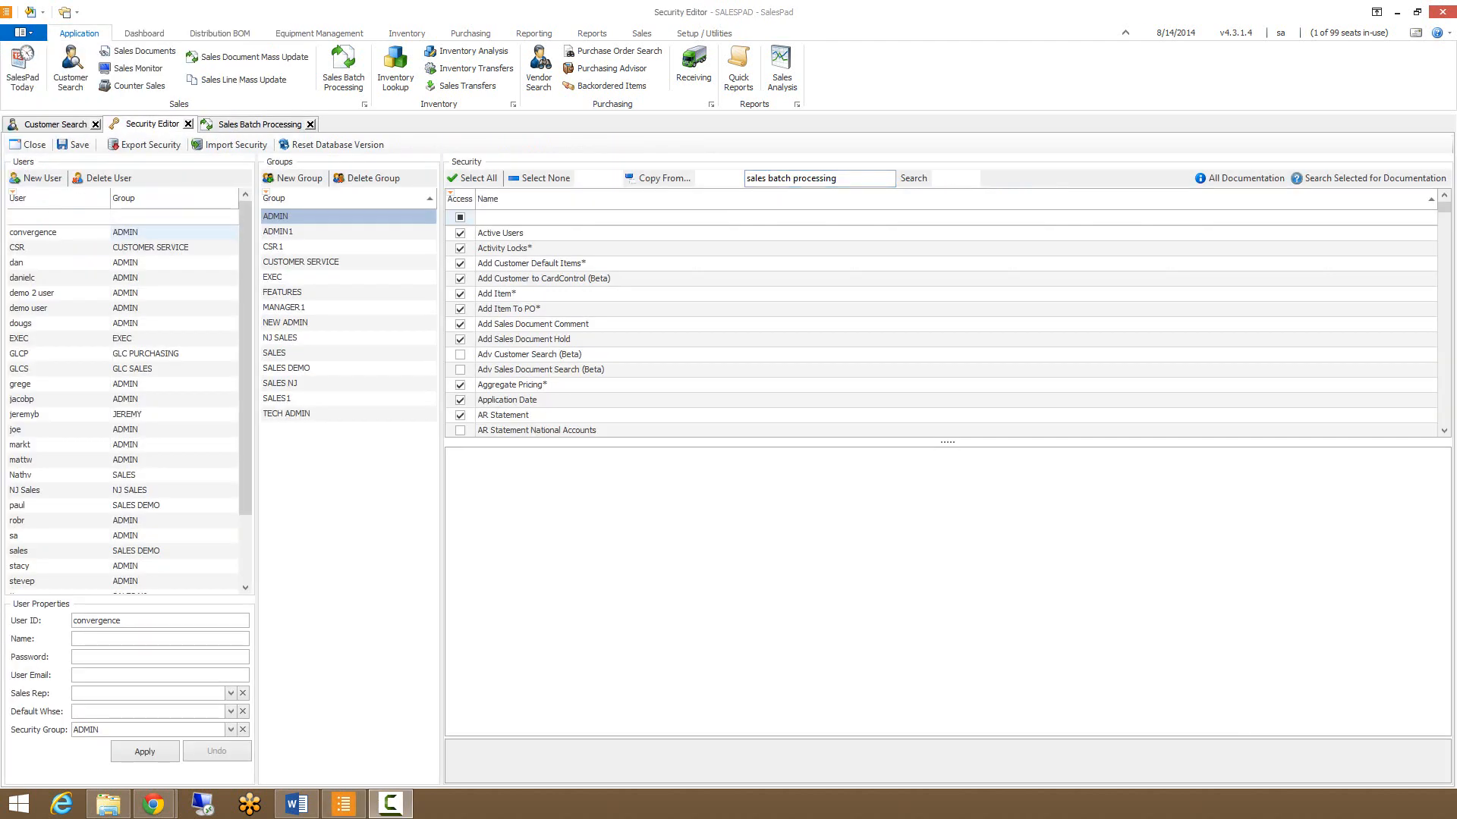
{"action": "left_click", "coordinate": [912, 178]}
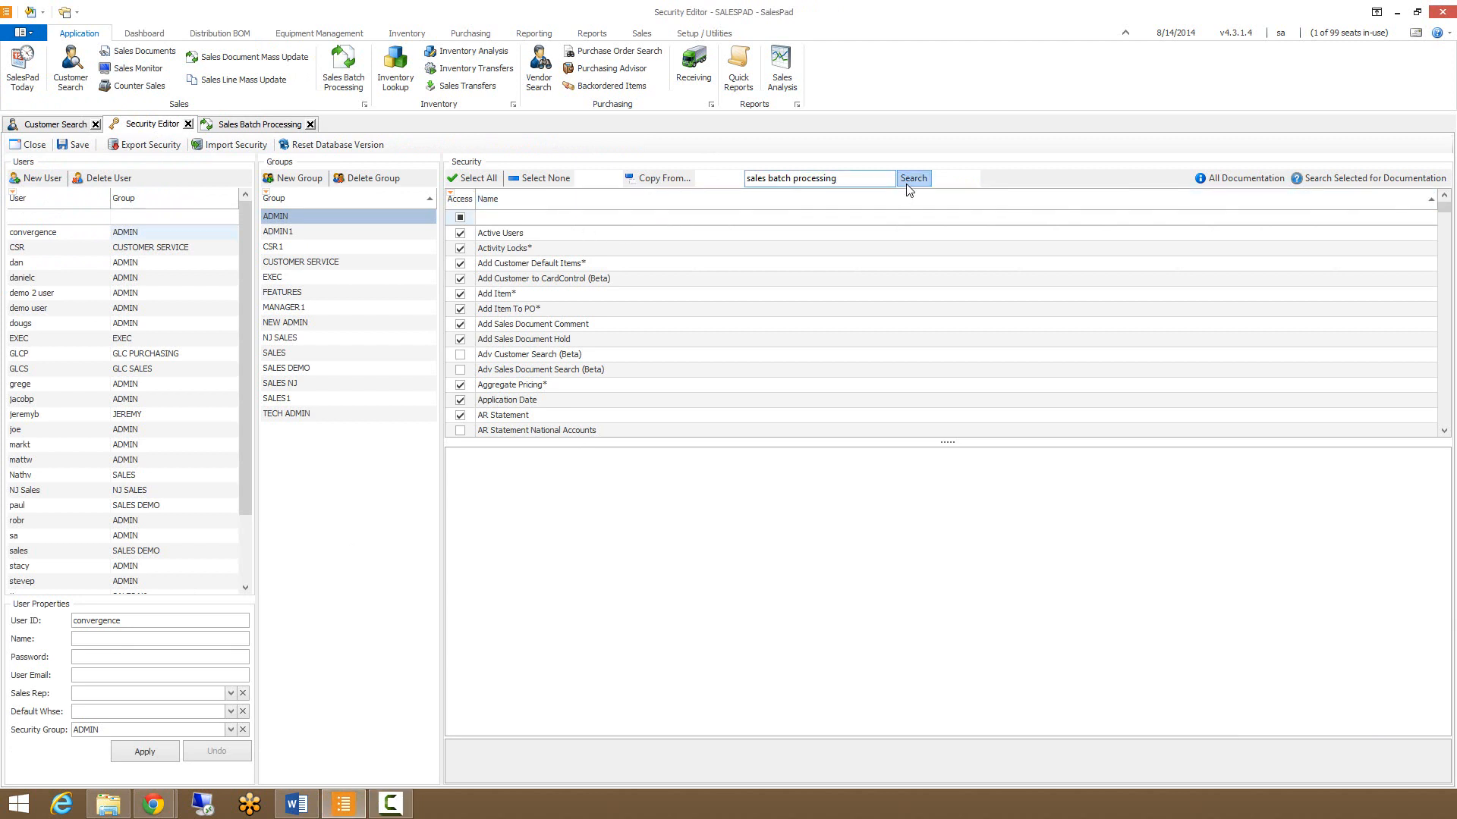
{"action": "left_click", "coordinate": [912, 177]}
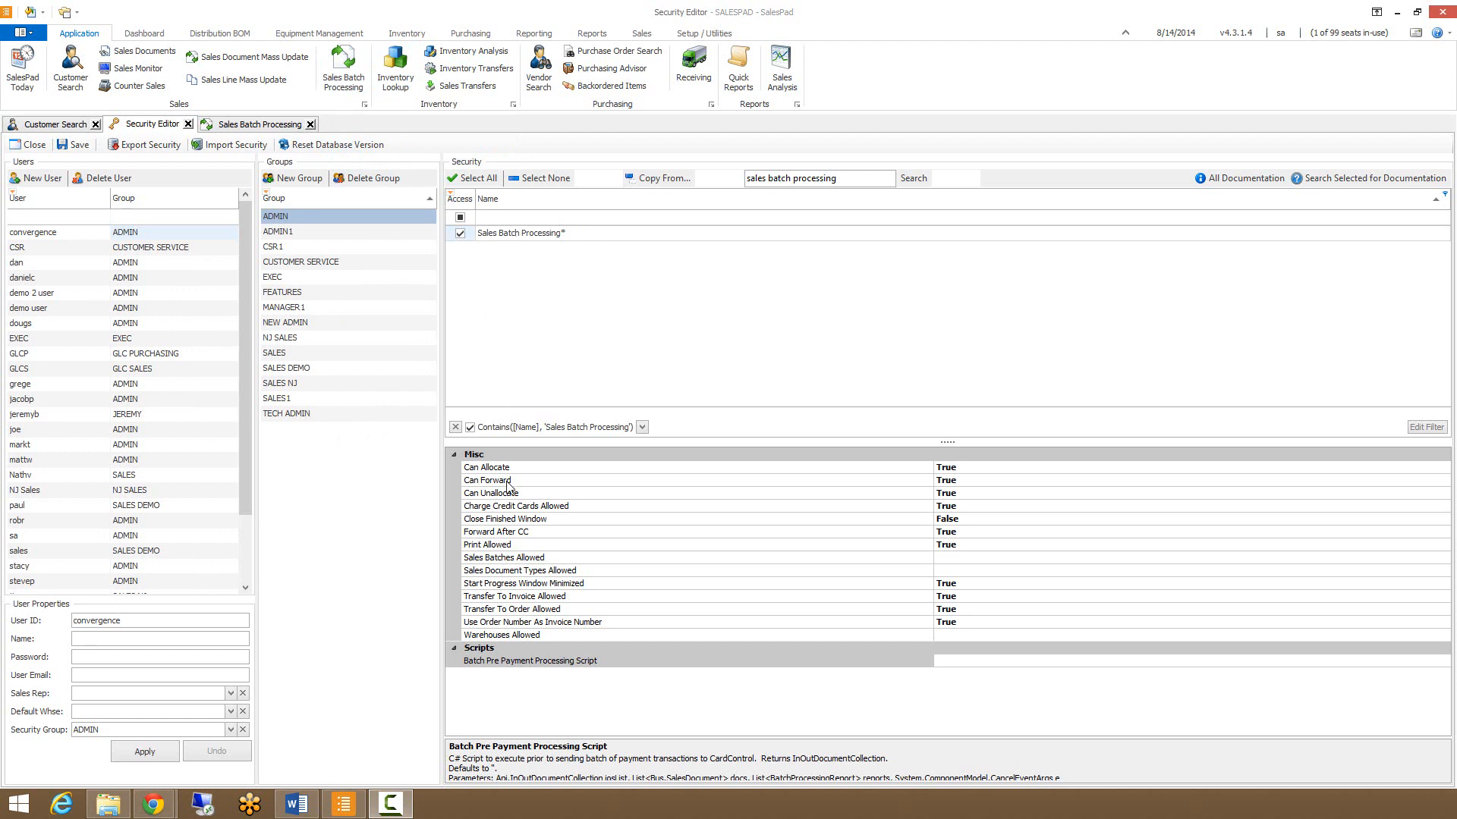
{"action": "mouse_move", "coordinate": [511, 487]}
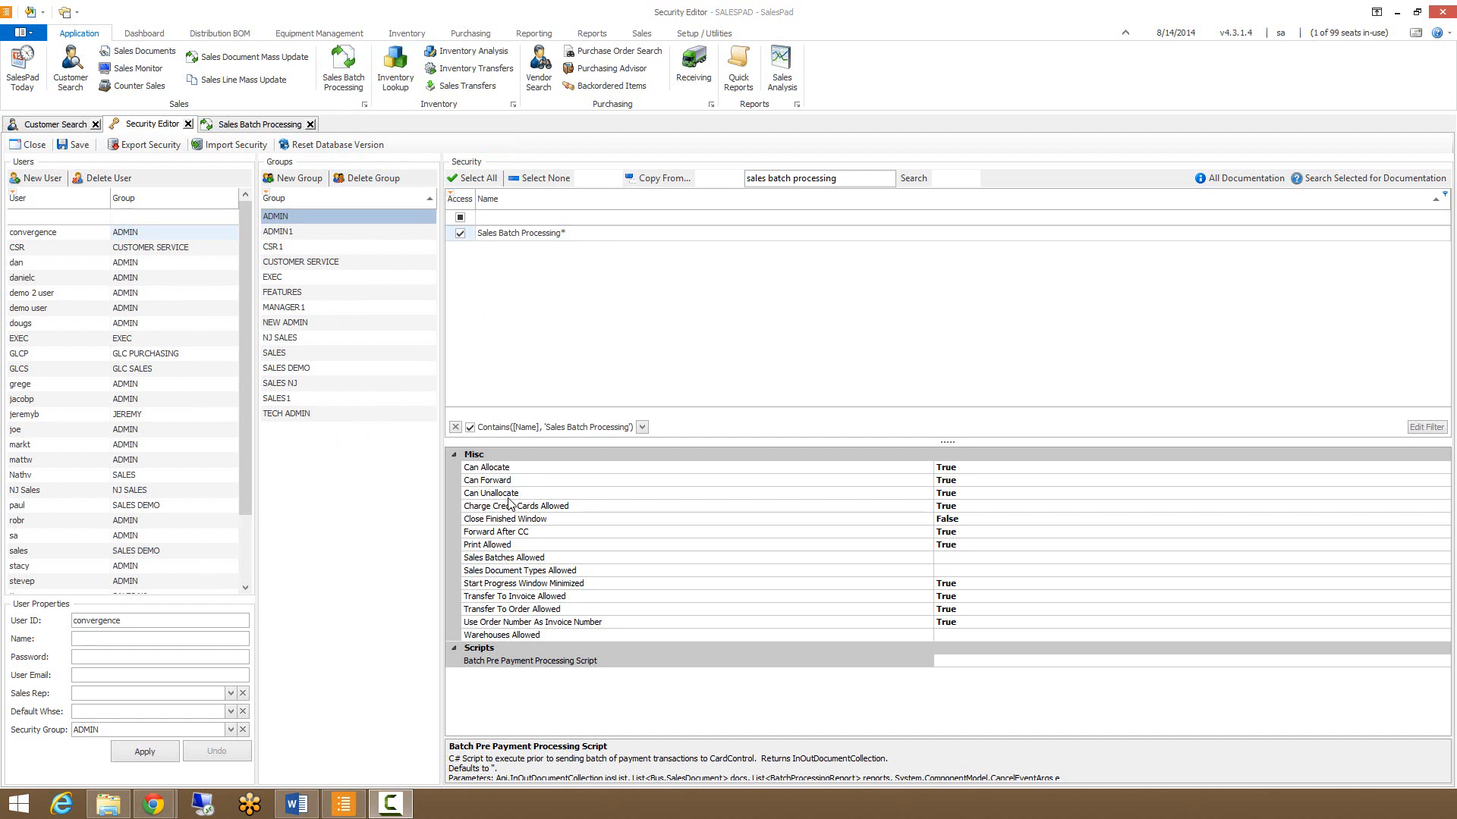
{"action": "mouse_move", "coordinate": [526, 504]}
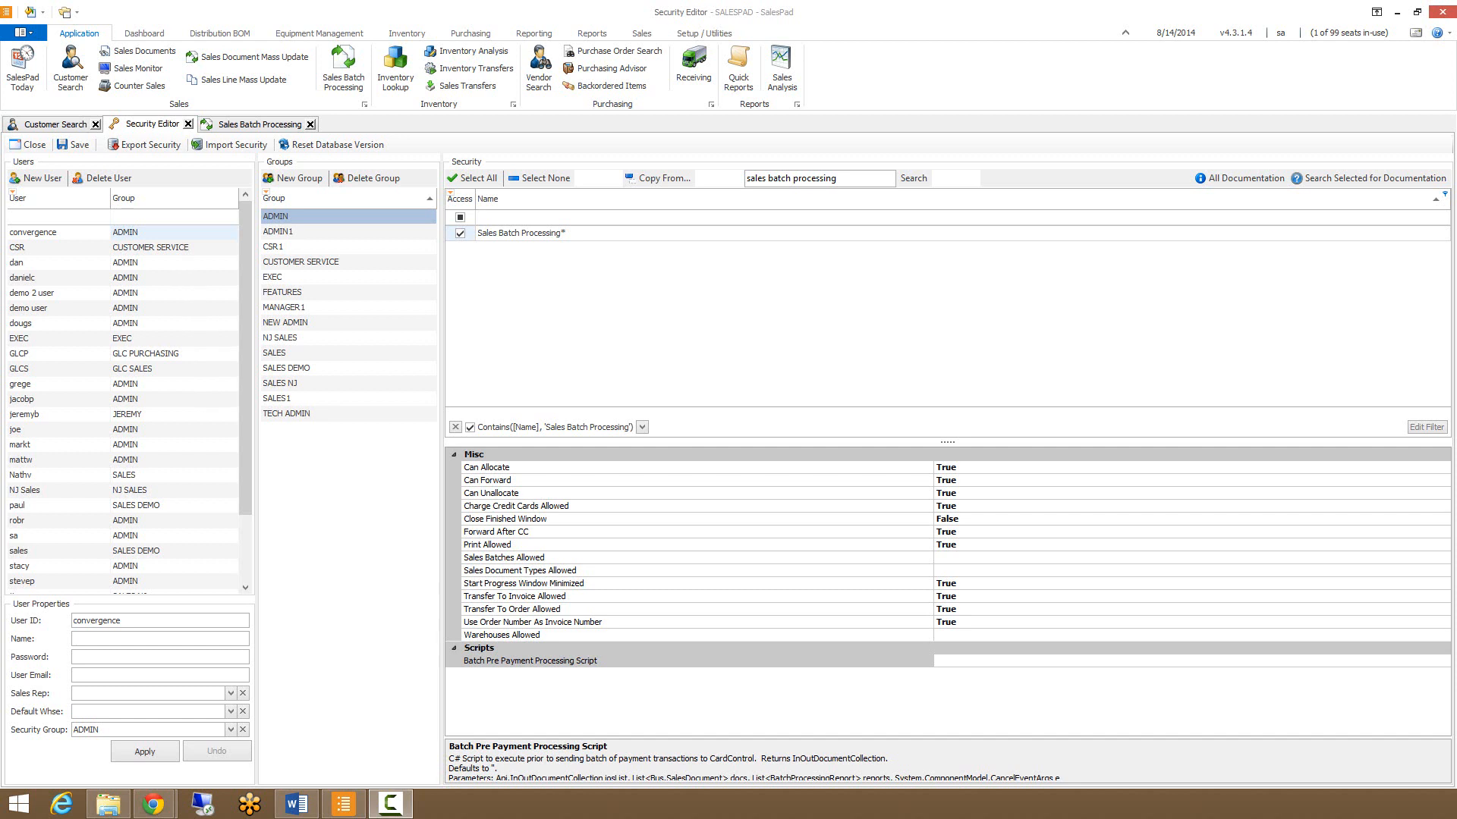
{"action": "mouse_move", "coordinate": [300, 304]}
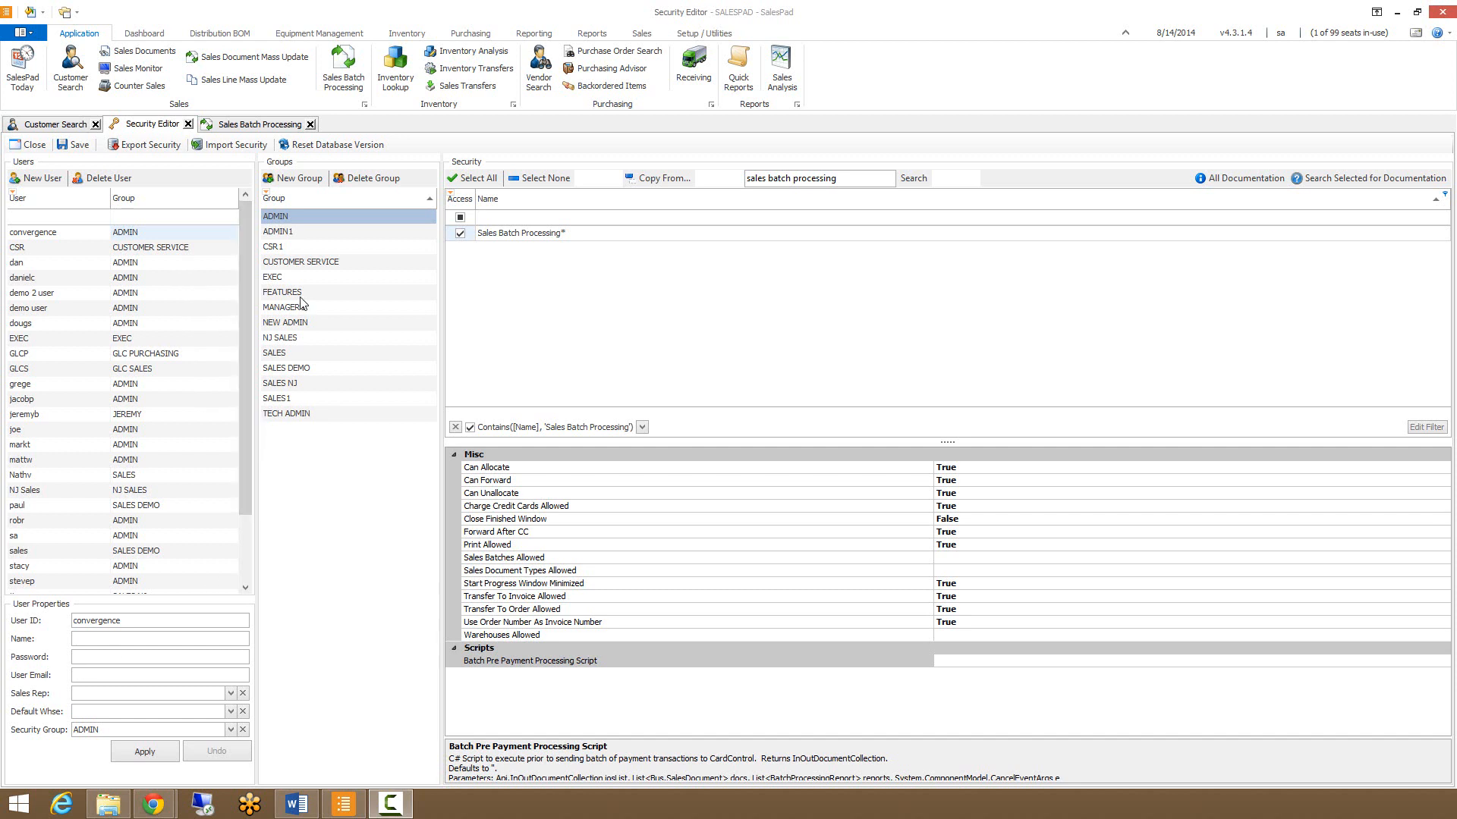
Back in Sales Batch Processing, choose BACKORDER as the sales batch to search
{"action": "left_click", "coordinate": [258, 123]}
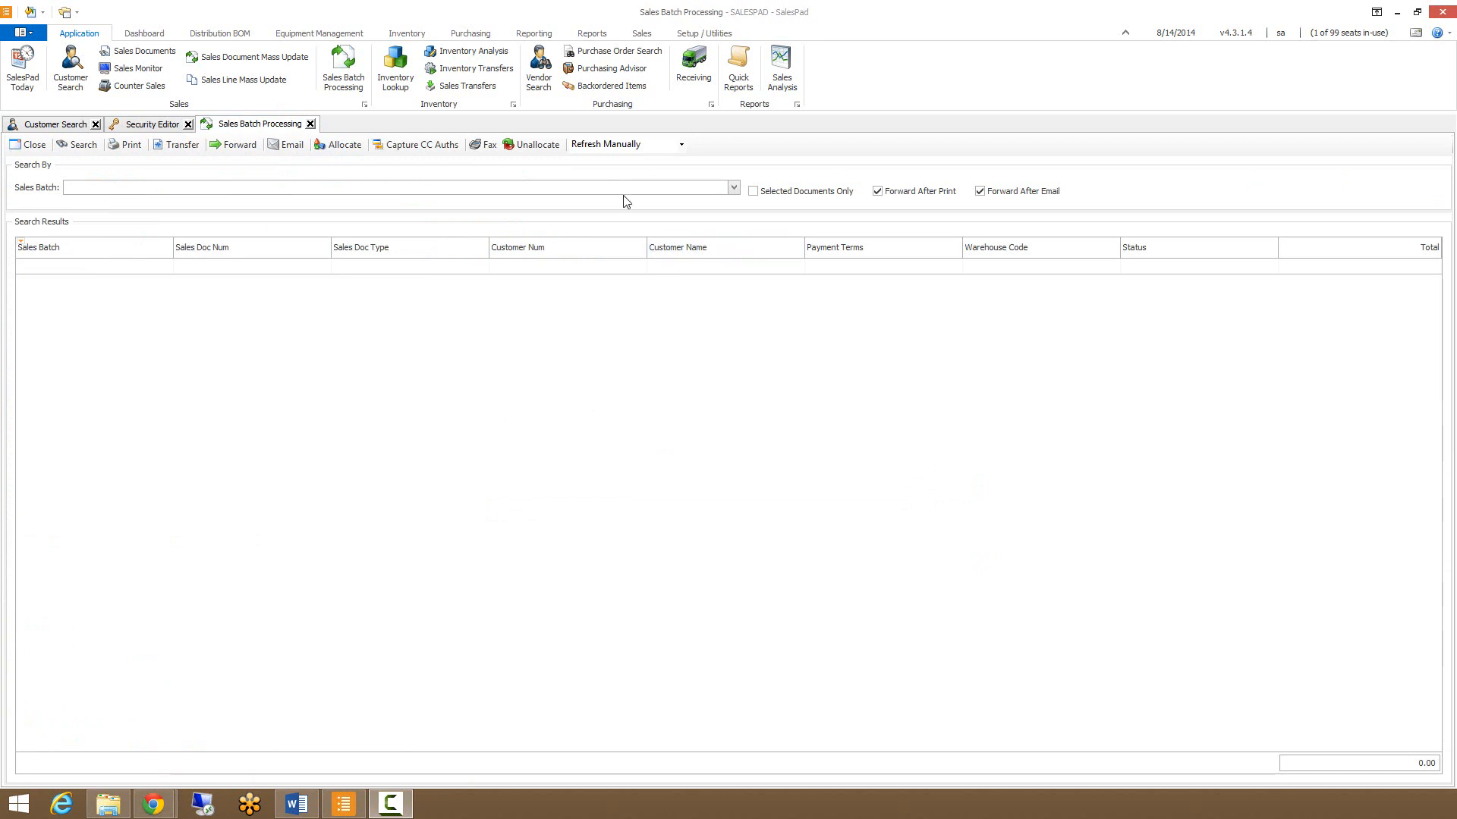
{"action": "mouse_move", "coordinate": [768, 229]}
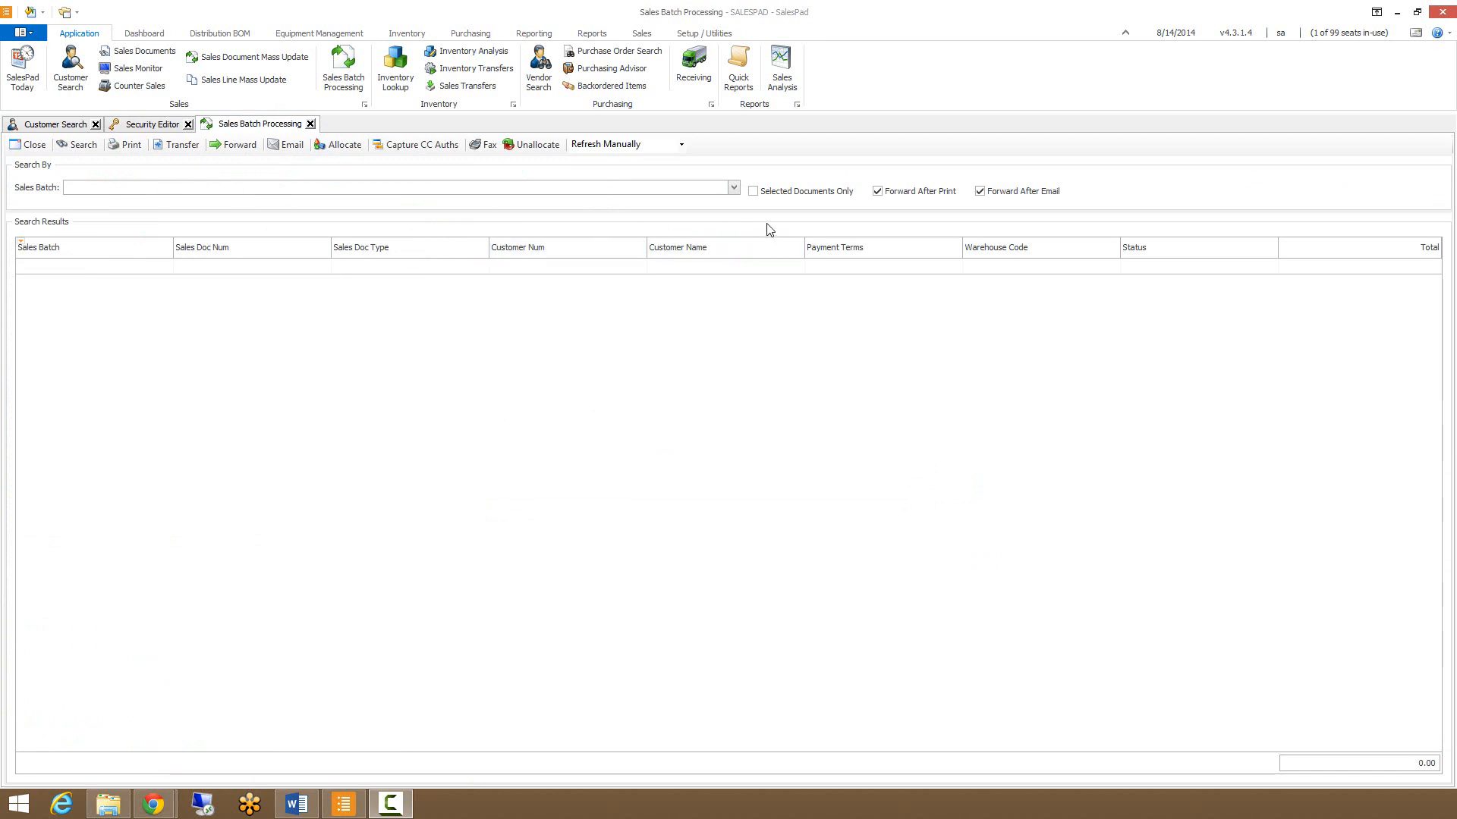
{"action": "left_click", "coordinate": [733, 186]}
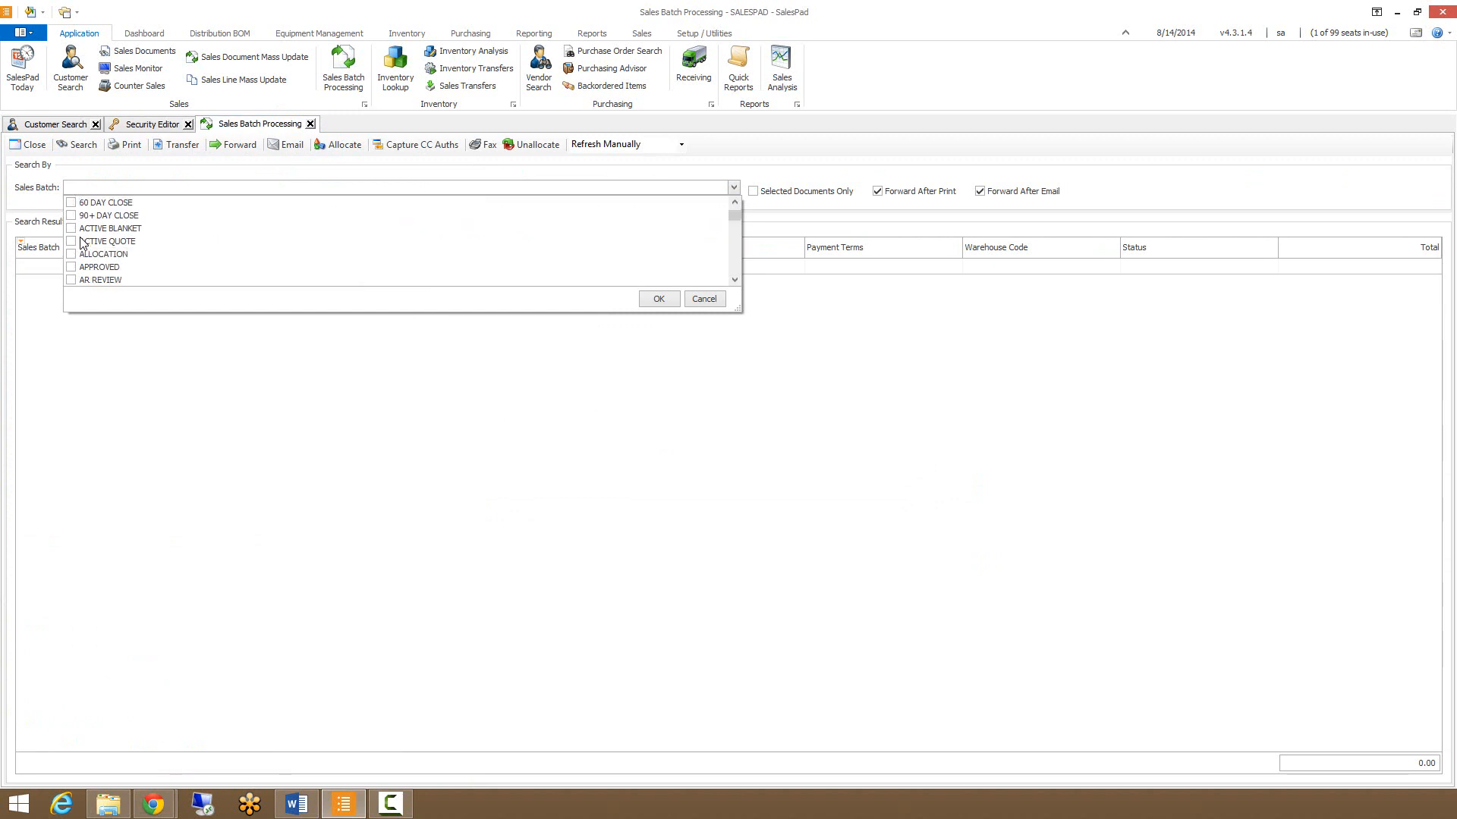
{"action": "scroll", "scroll_direction": "down", "scroll_amount": 3}
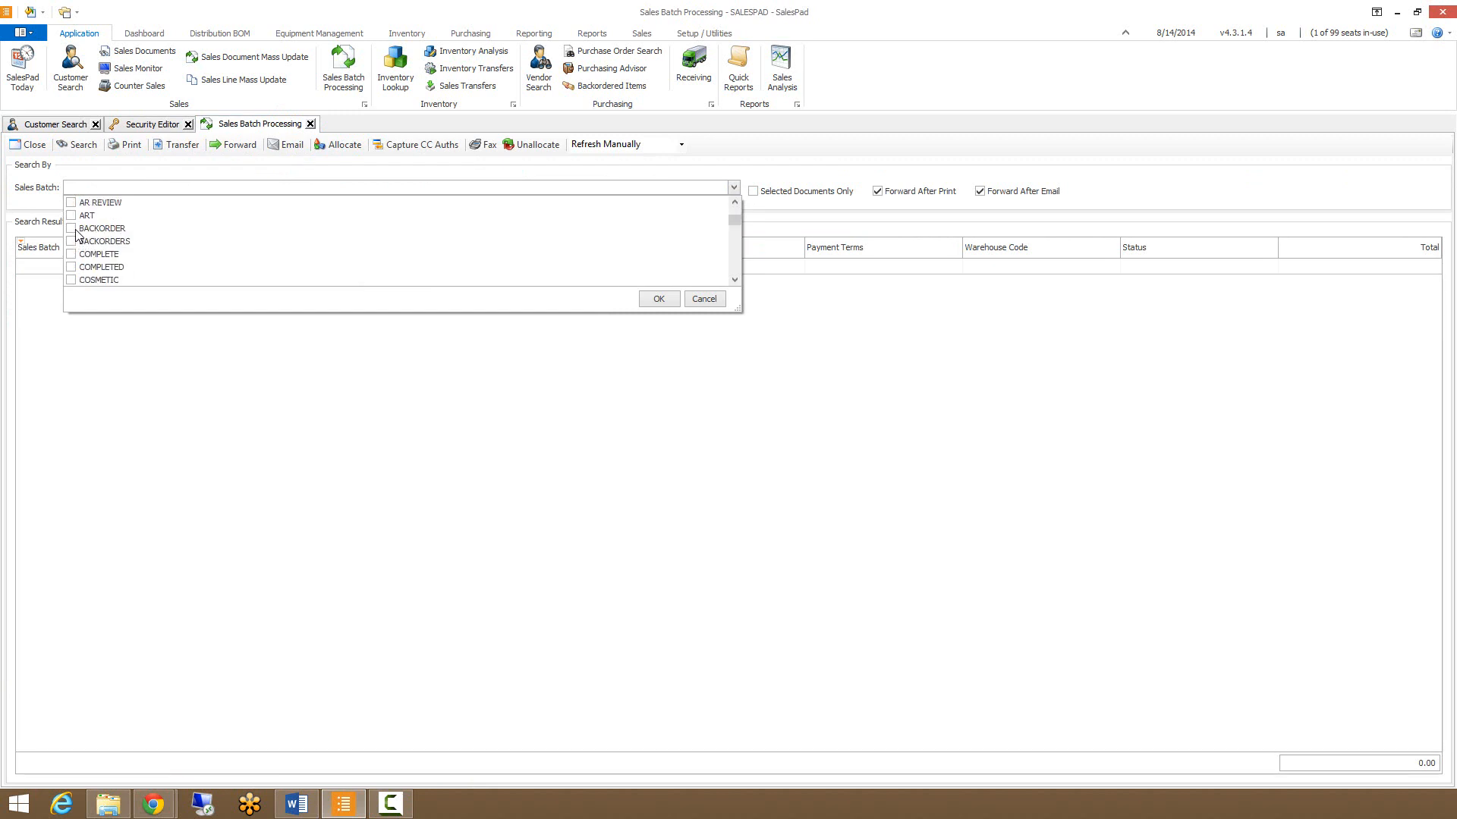
{"action": "left_click", "coordinate": [657, 299]}
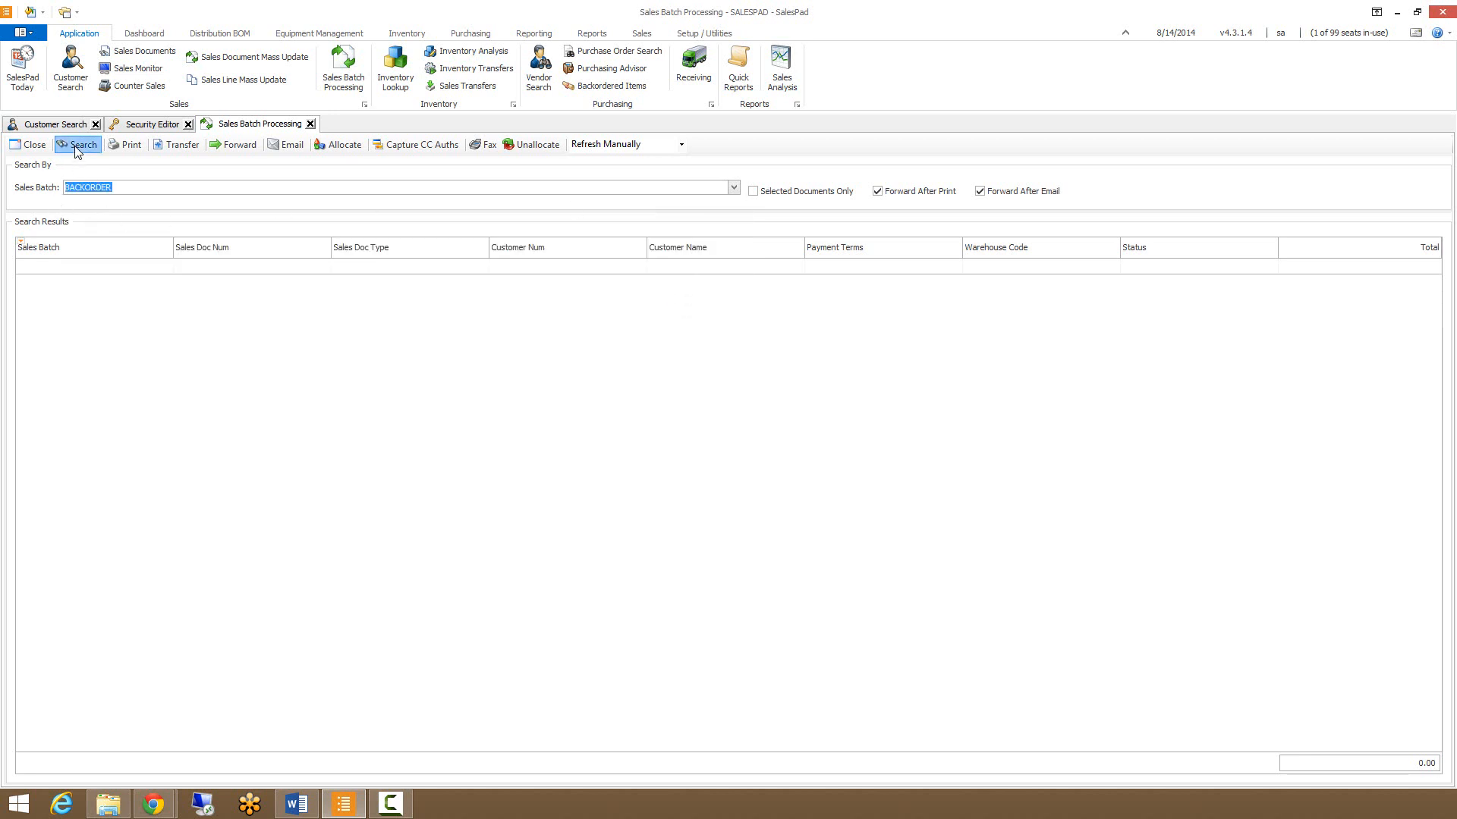
Search the BACKORDER batch listing about twenty documents, briefly viewing the Column Chooser
{"action": "left_click", "coordinate": [78, 144]}
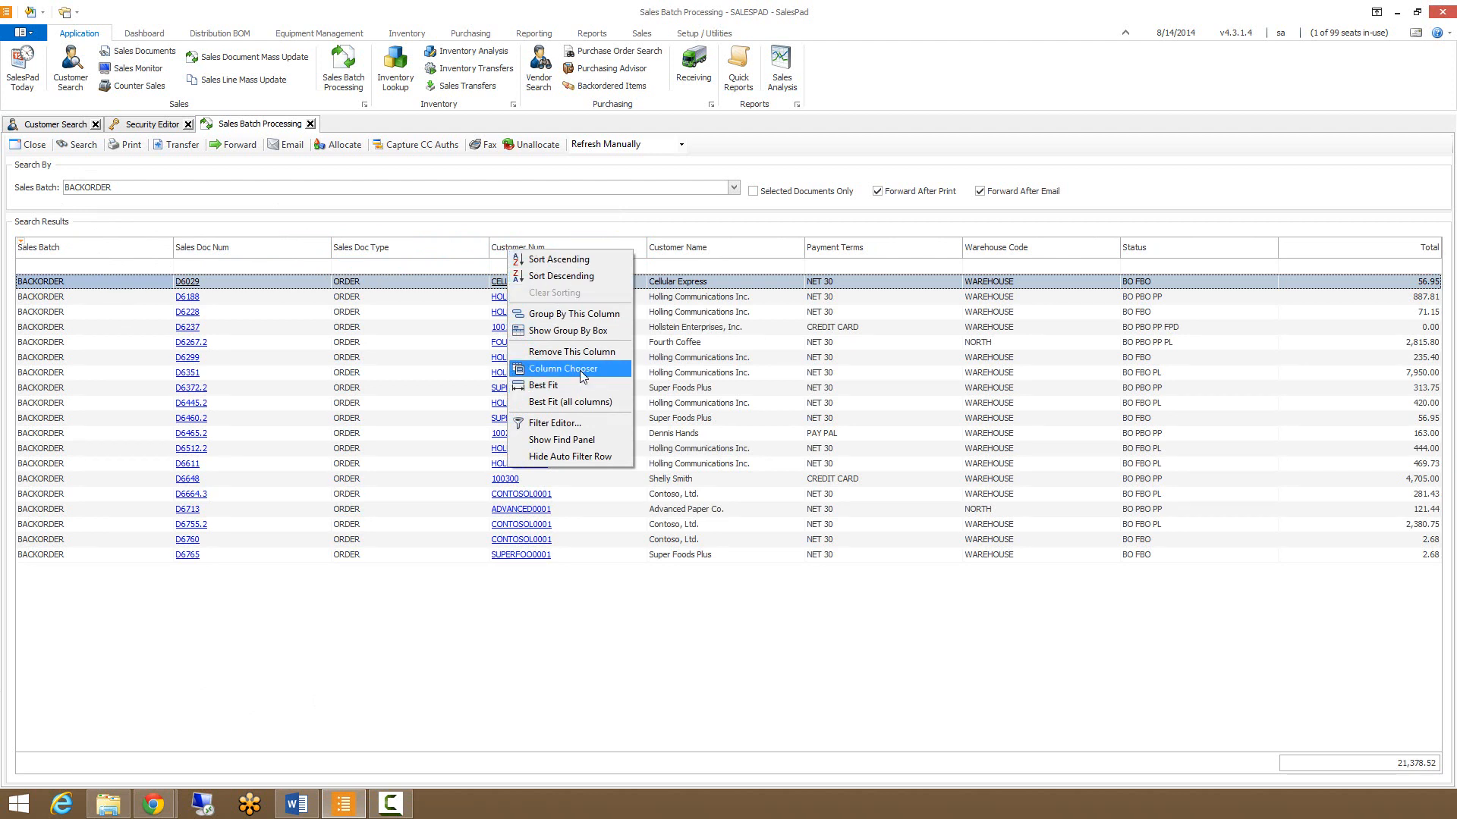
{"action": "left_click", "coordinate": [562, 368]}
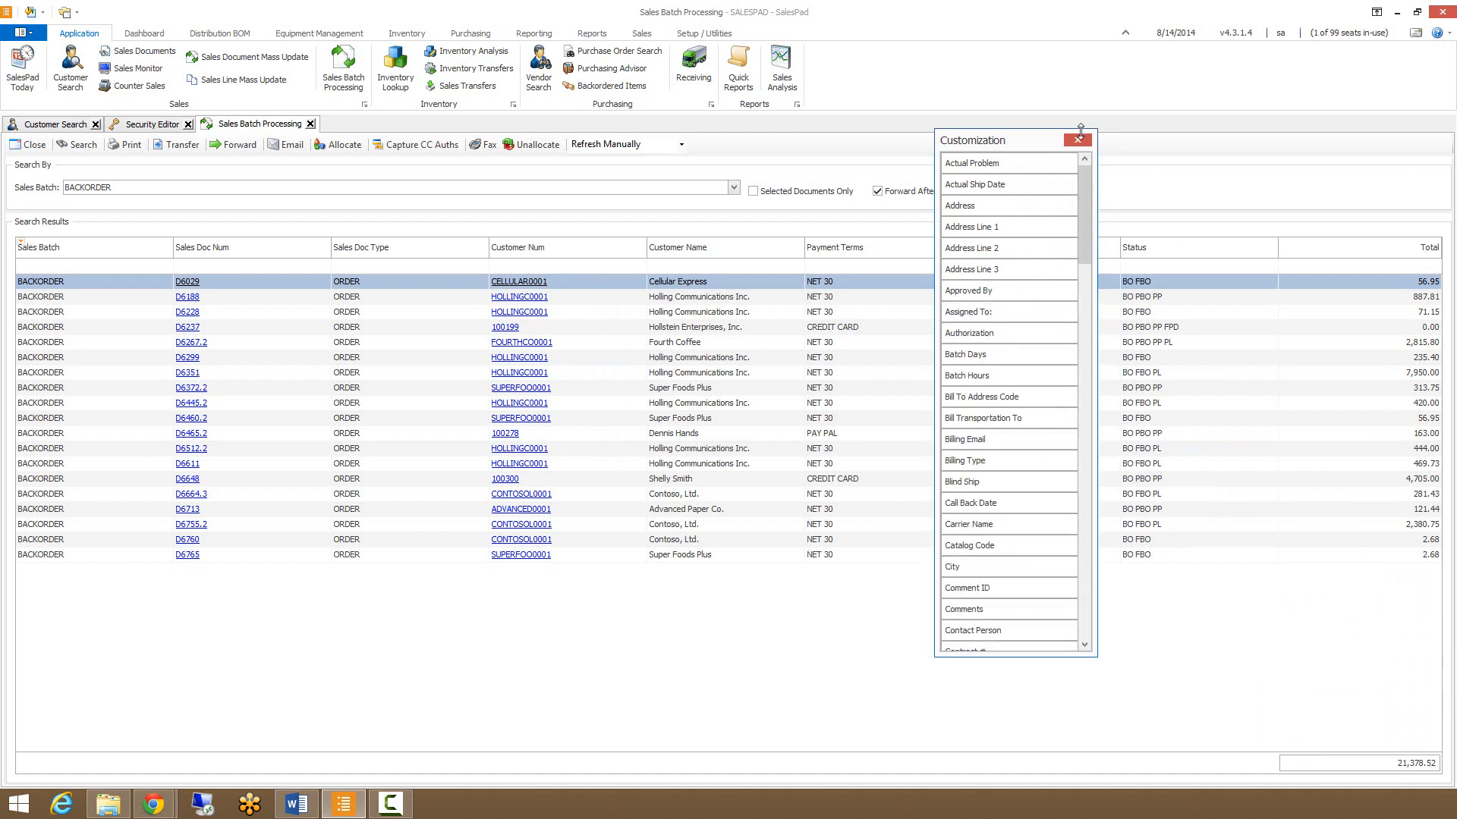
{"action": "left_click", "coordinate": [1077, 140]}
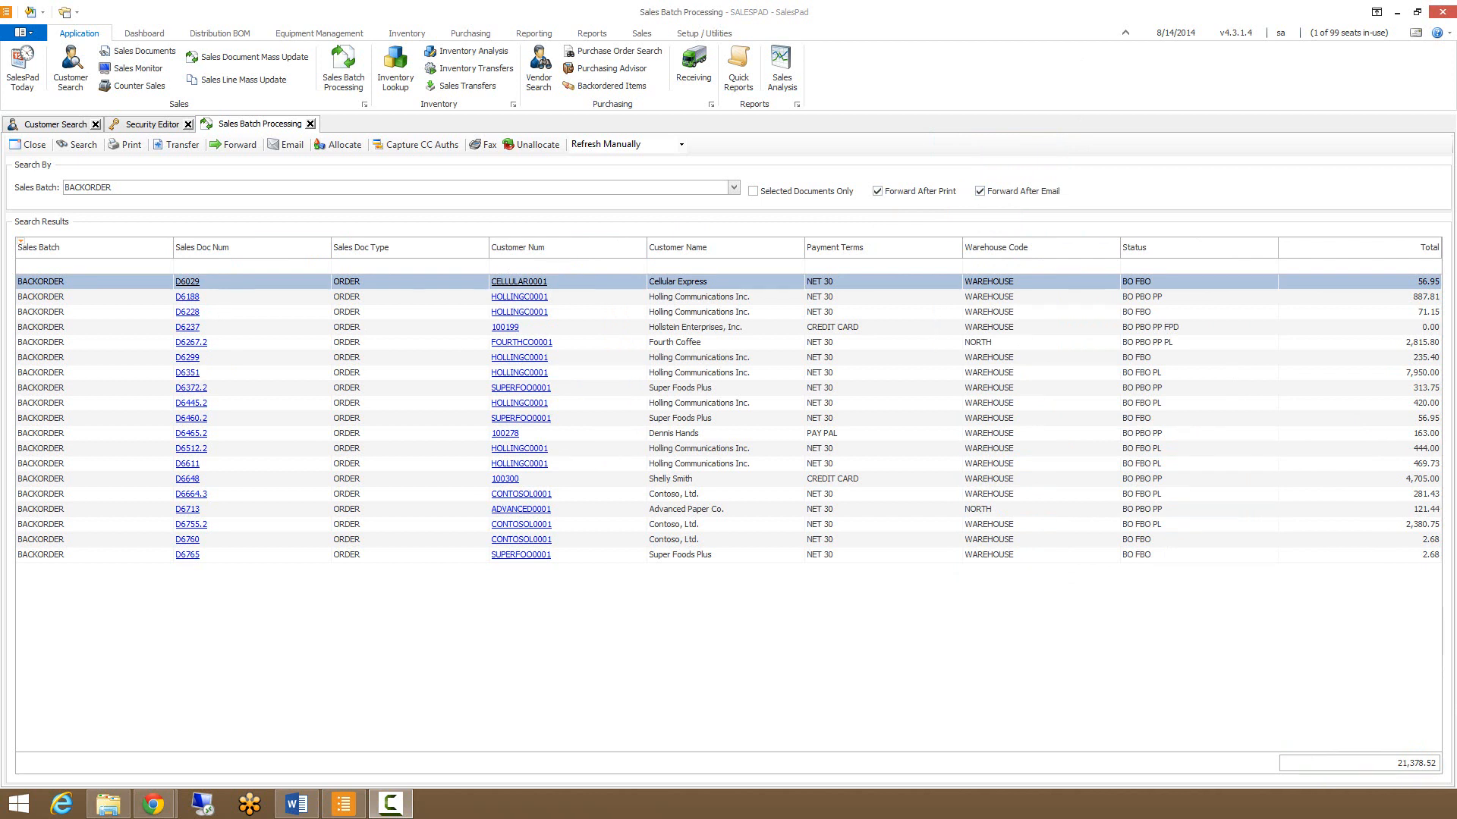
{"action": "mouse_move", "coordinate": [698, 258]}
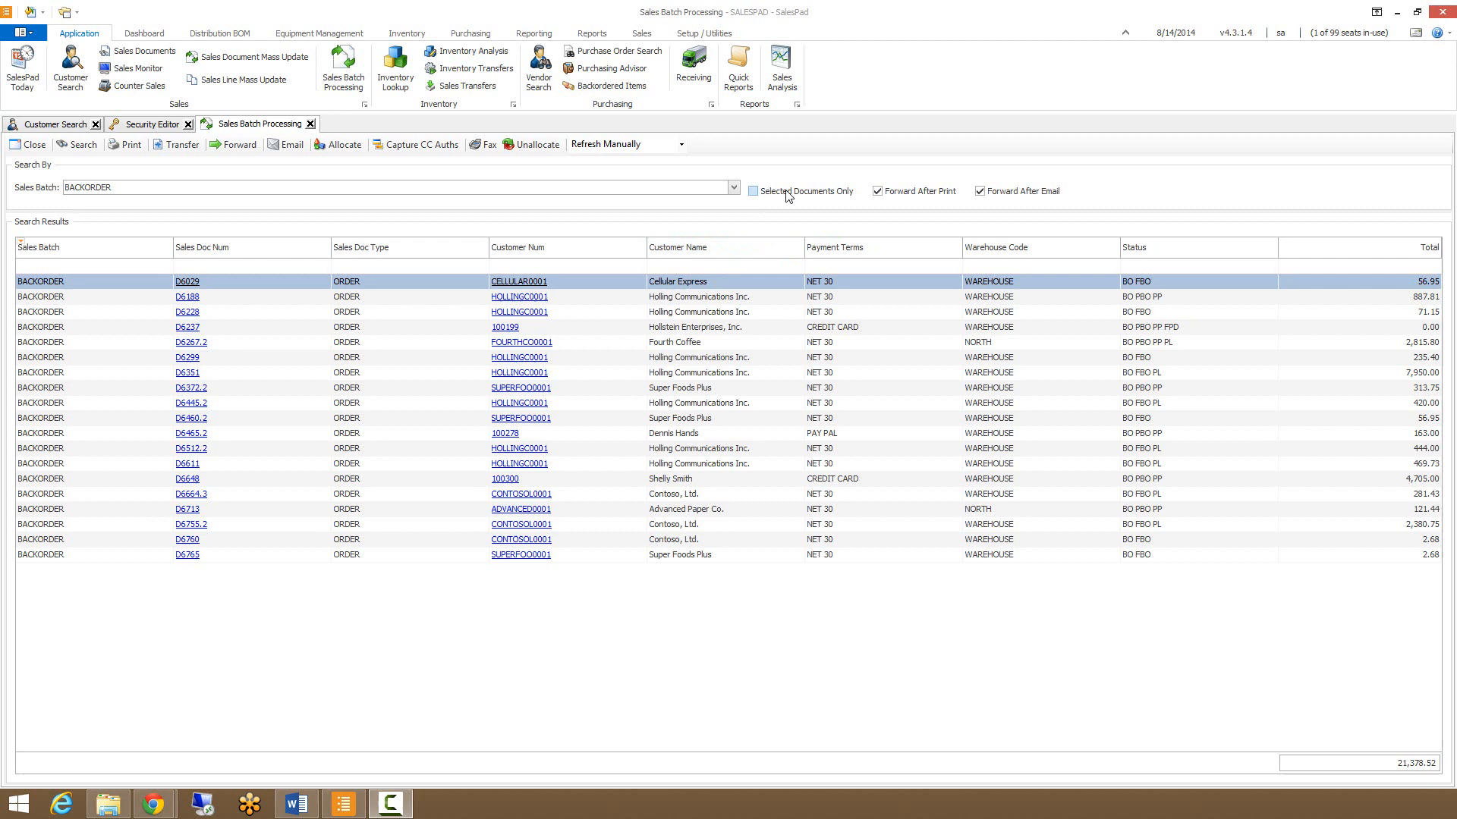
Limit processing to Selected Documents Only
{"action": "left_click", "coordinate": [752, 191]}
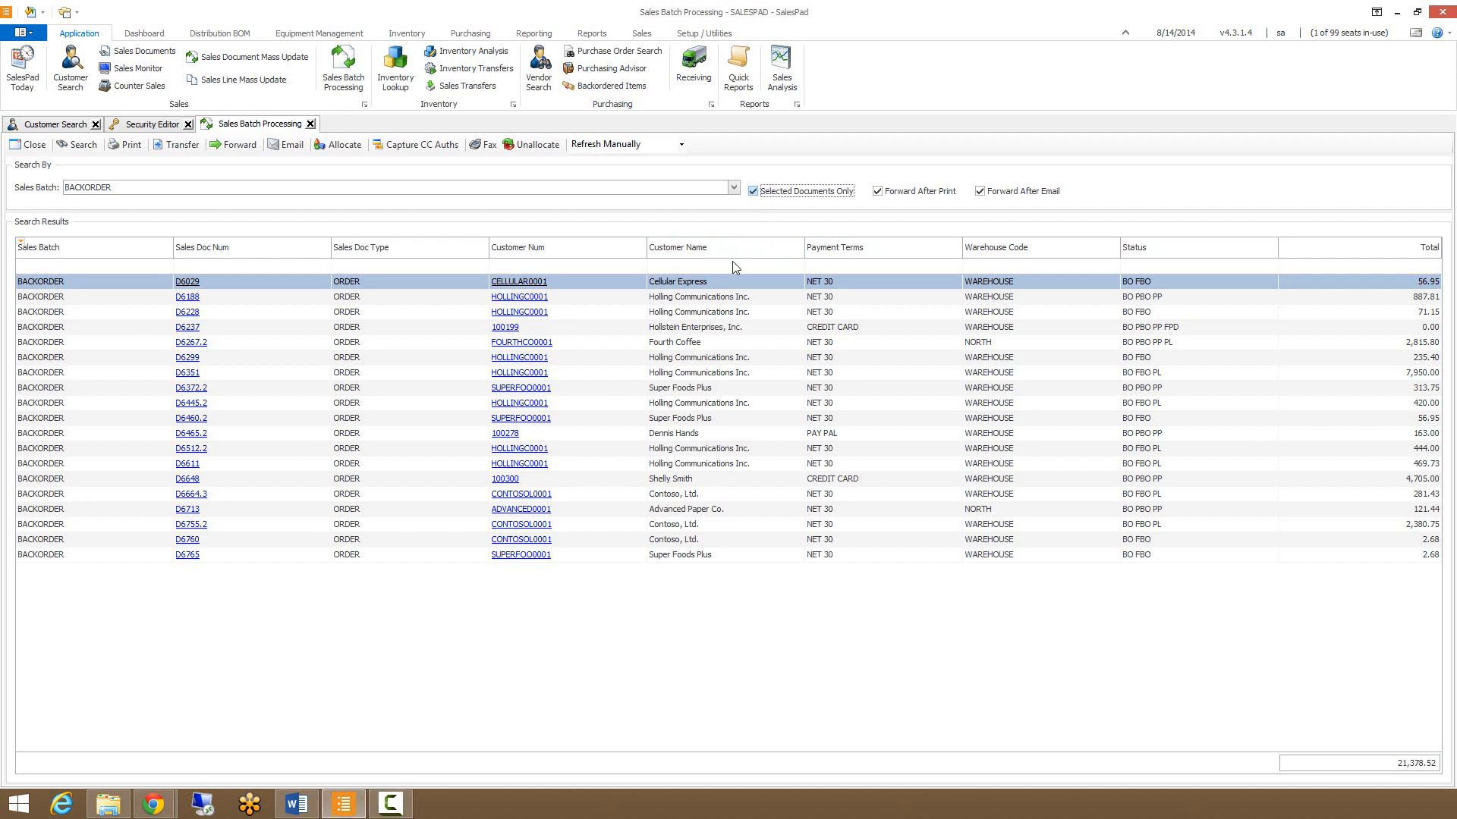
{"action": "mouse_move", "coordinate": [307, 476]}
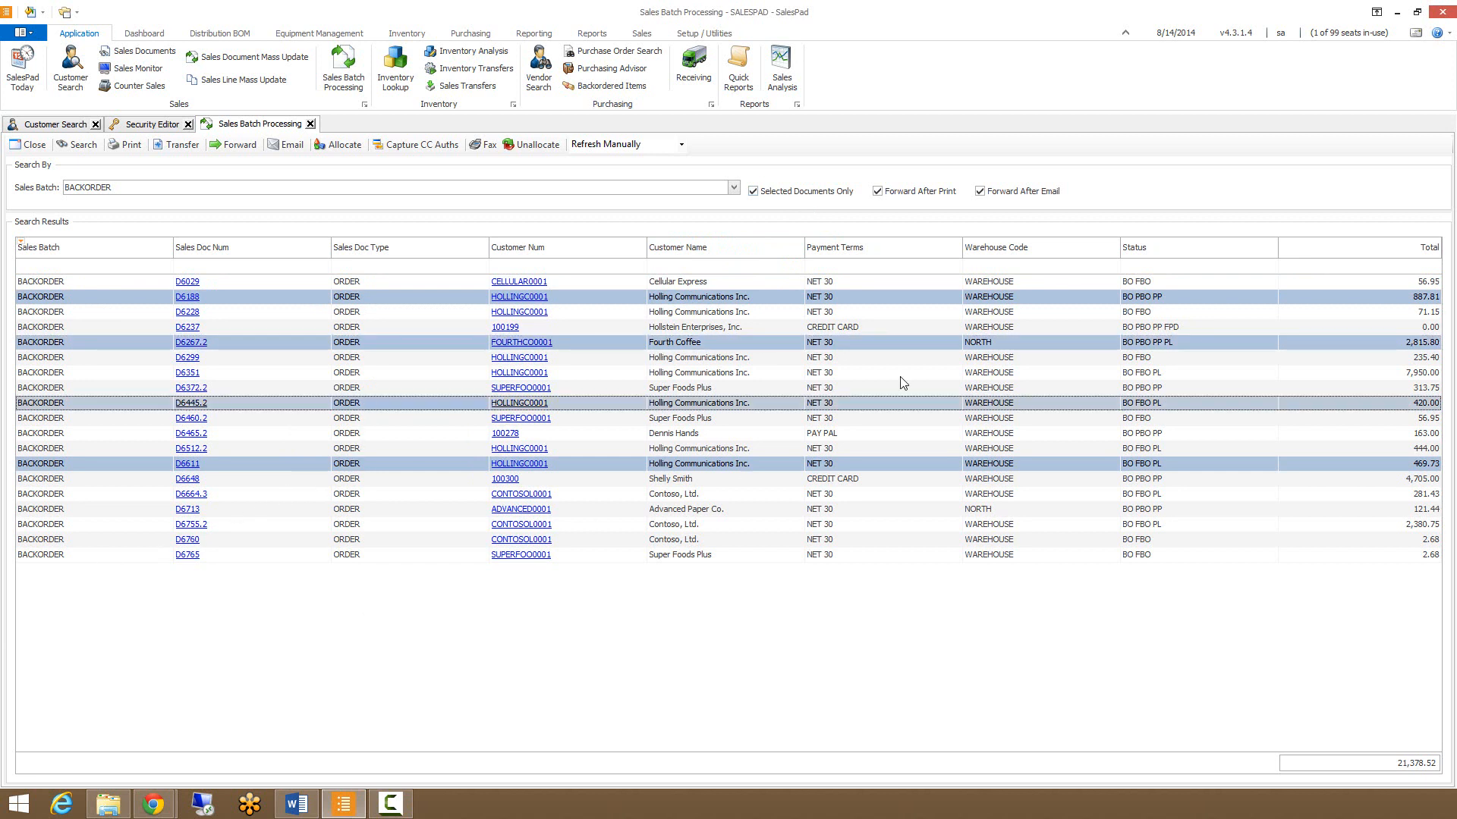
{"action": "mouse_move", "coordinate": [600, 242]}
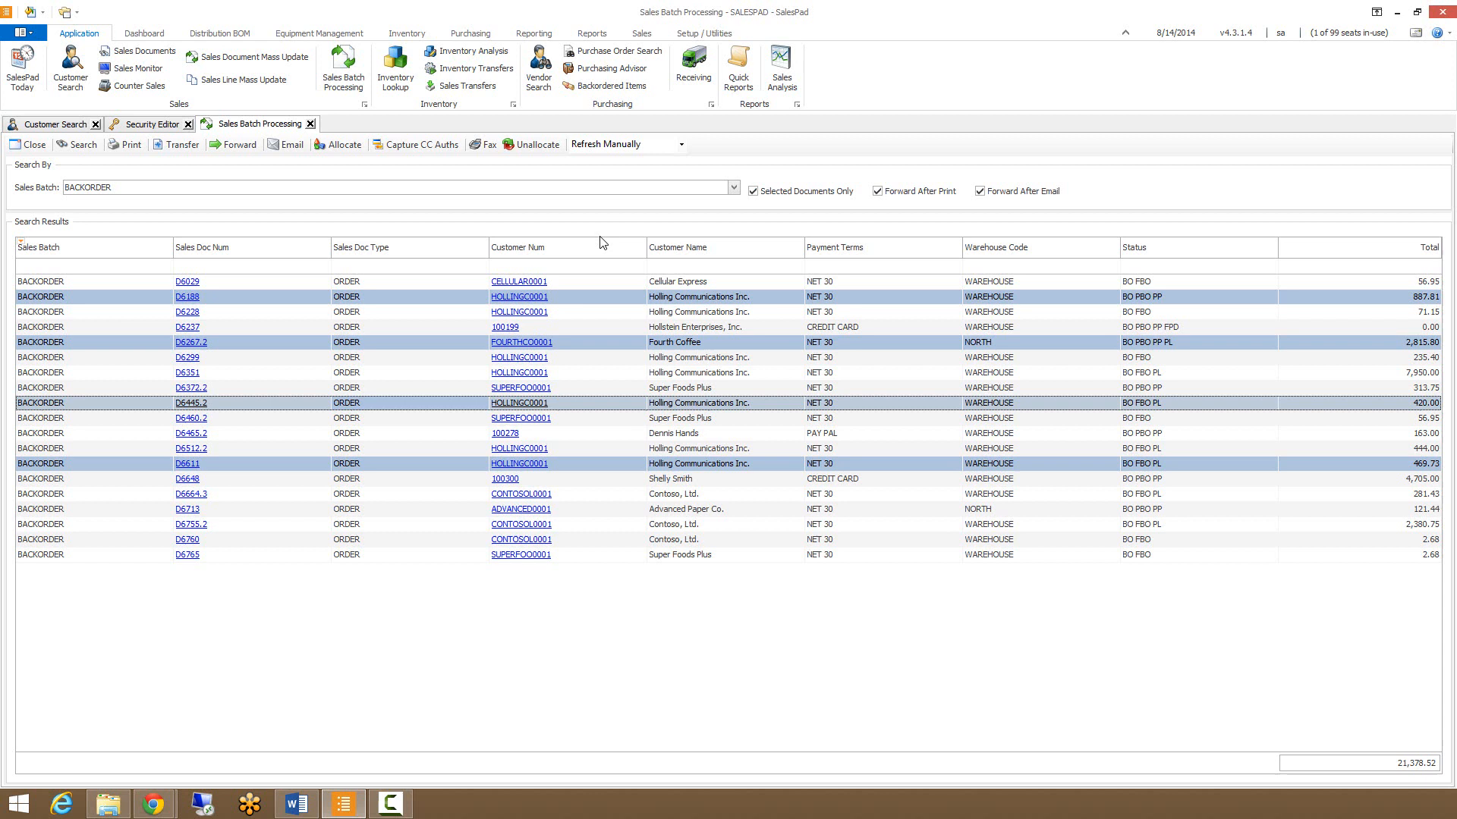
{"action": "mouse_move", "coordinate": [305, 589]}
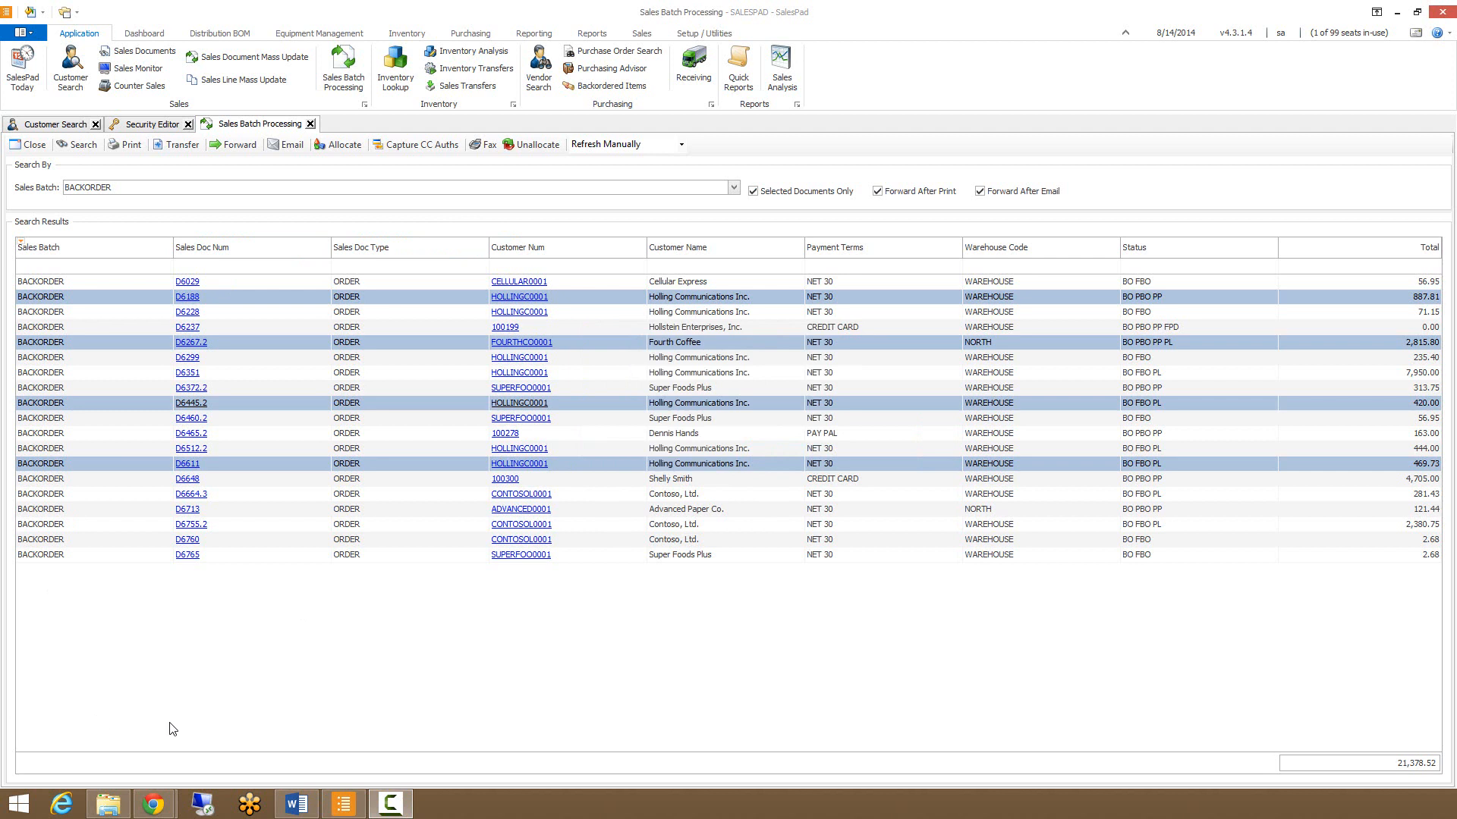
{"action": "mouse_move", "coordinate": [258, 178]}
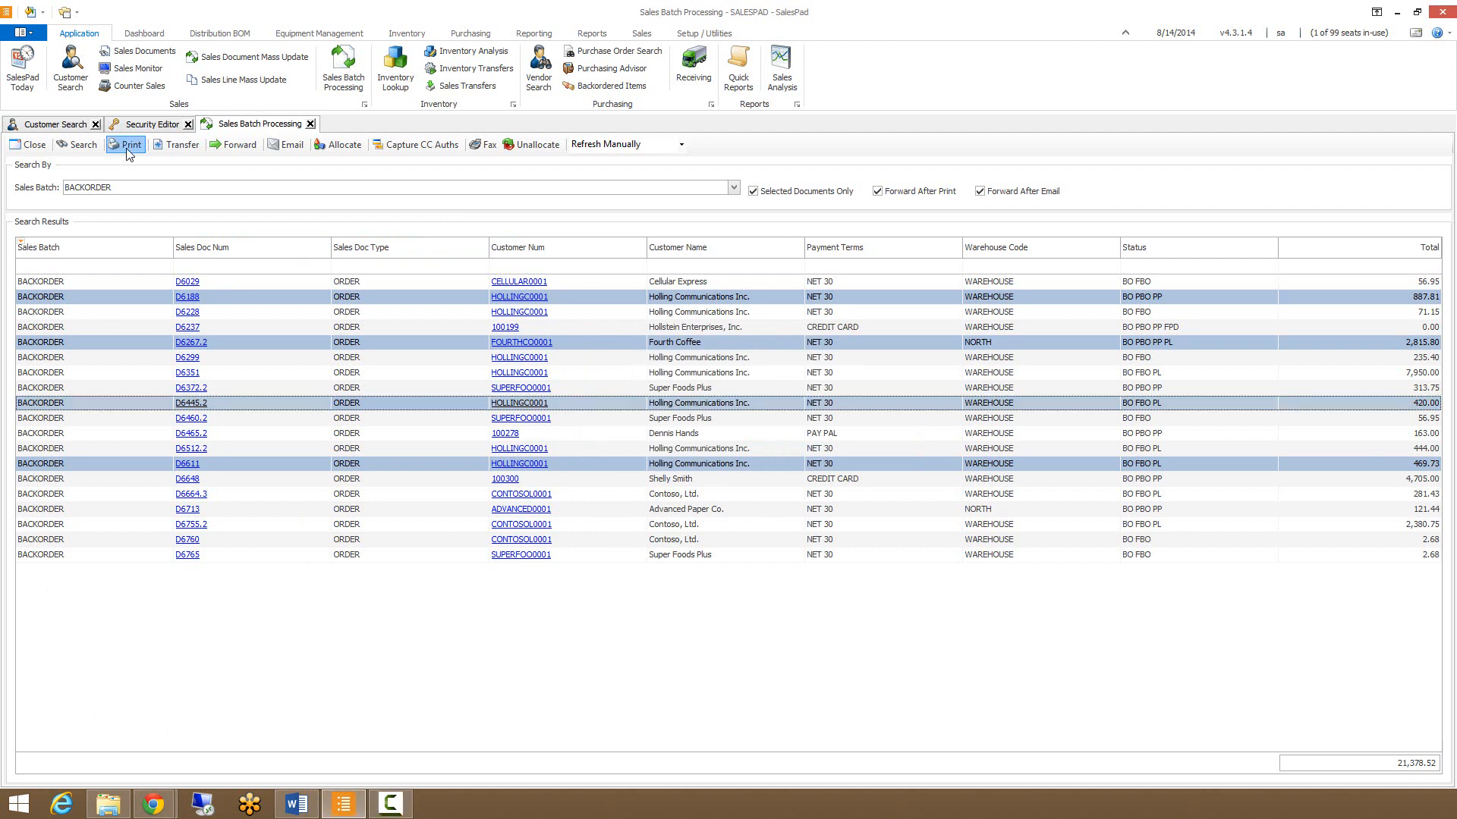
Print the four selected backorder documents, sending the chosen reports to a printer
{"action": "left_click", "coordinate": [126, 144]}
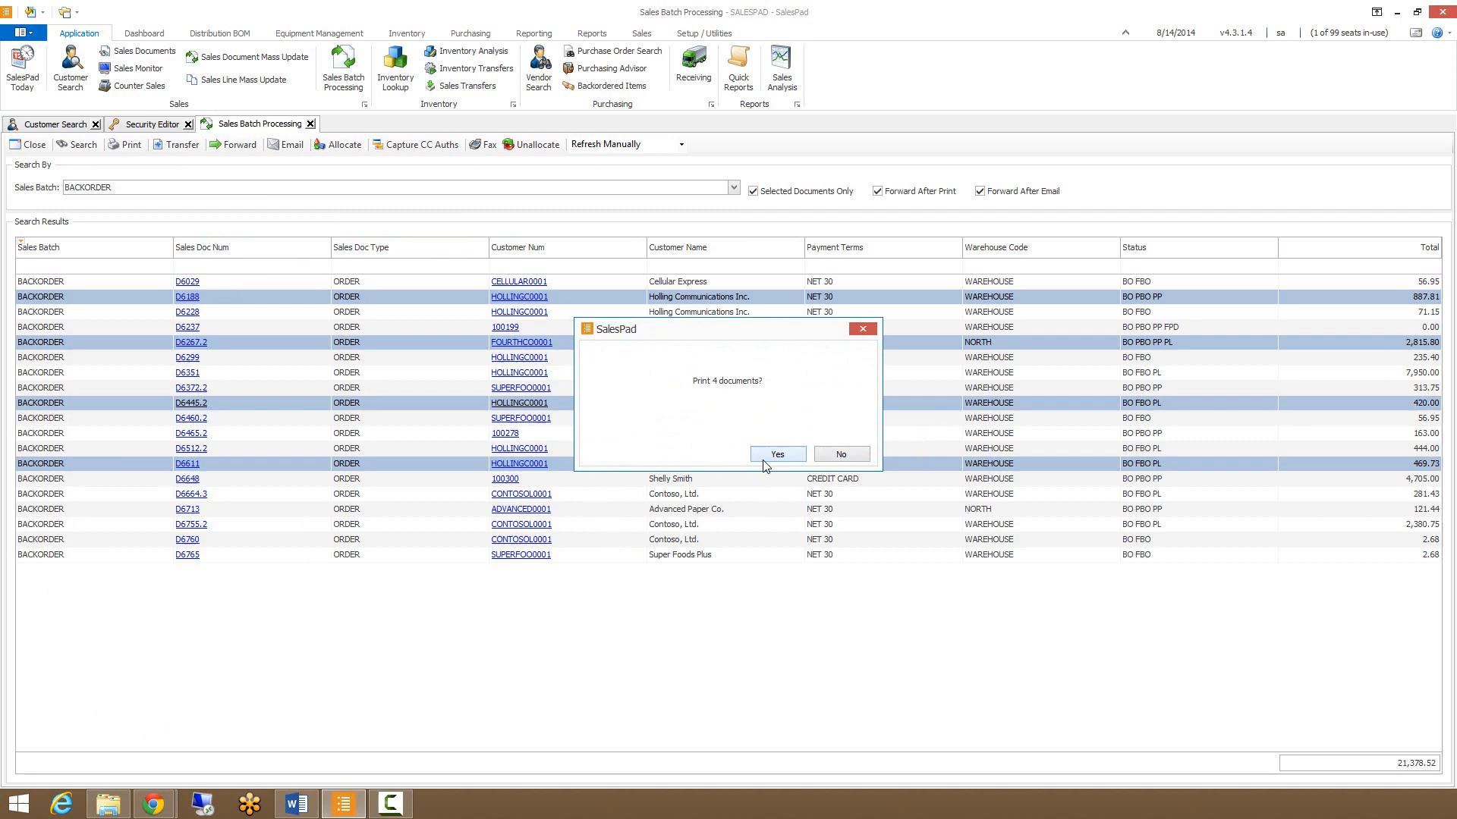
{"action": "left_click", "coordinate": [777, 454]}
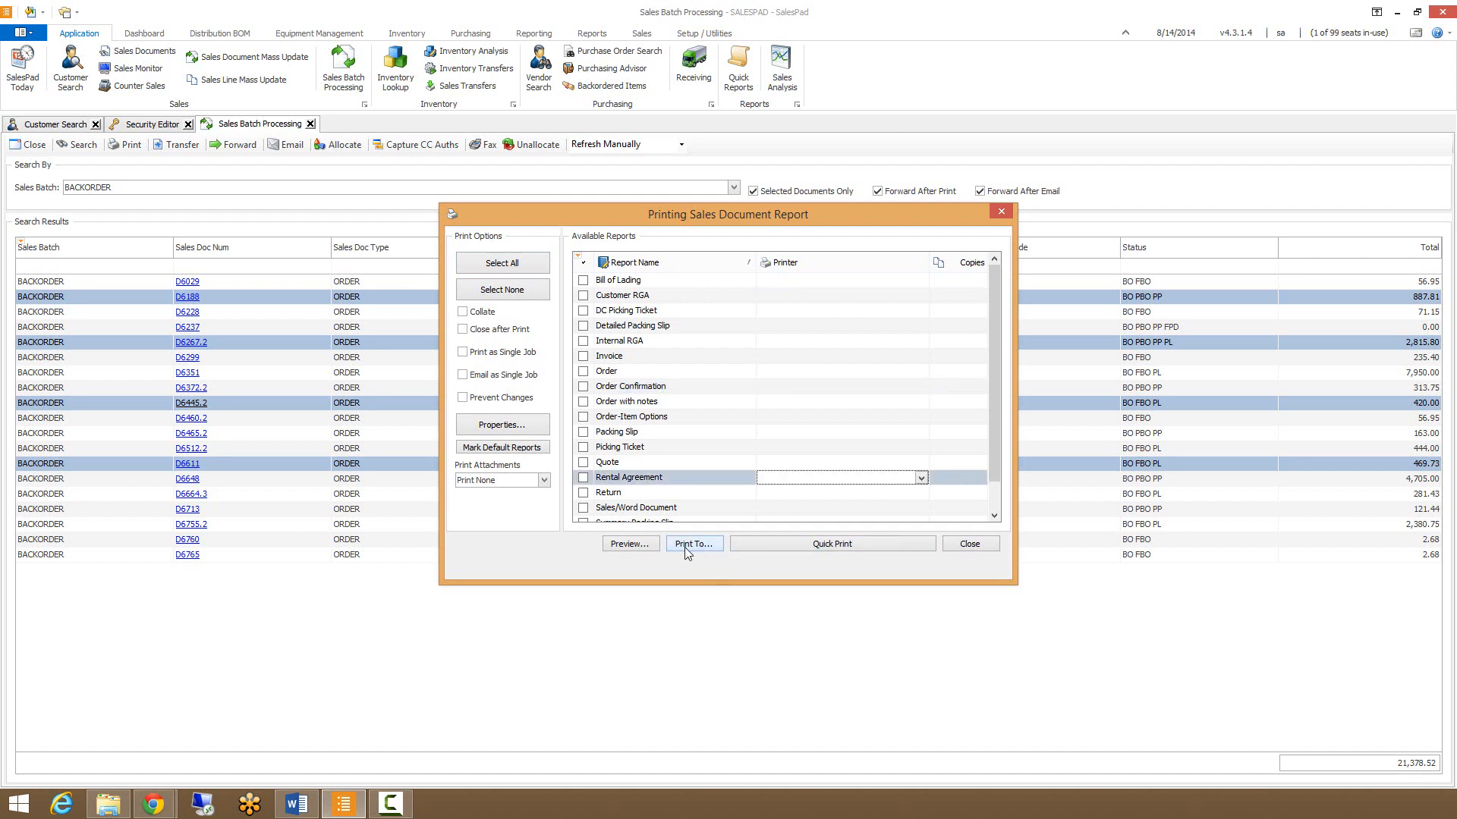
{"action": "left_click", "coordinate": [693, 543]}
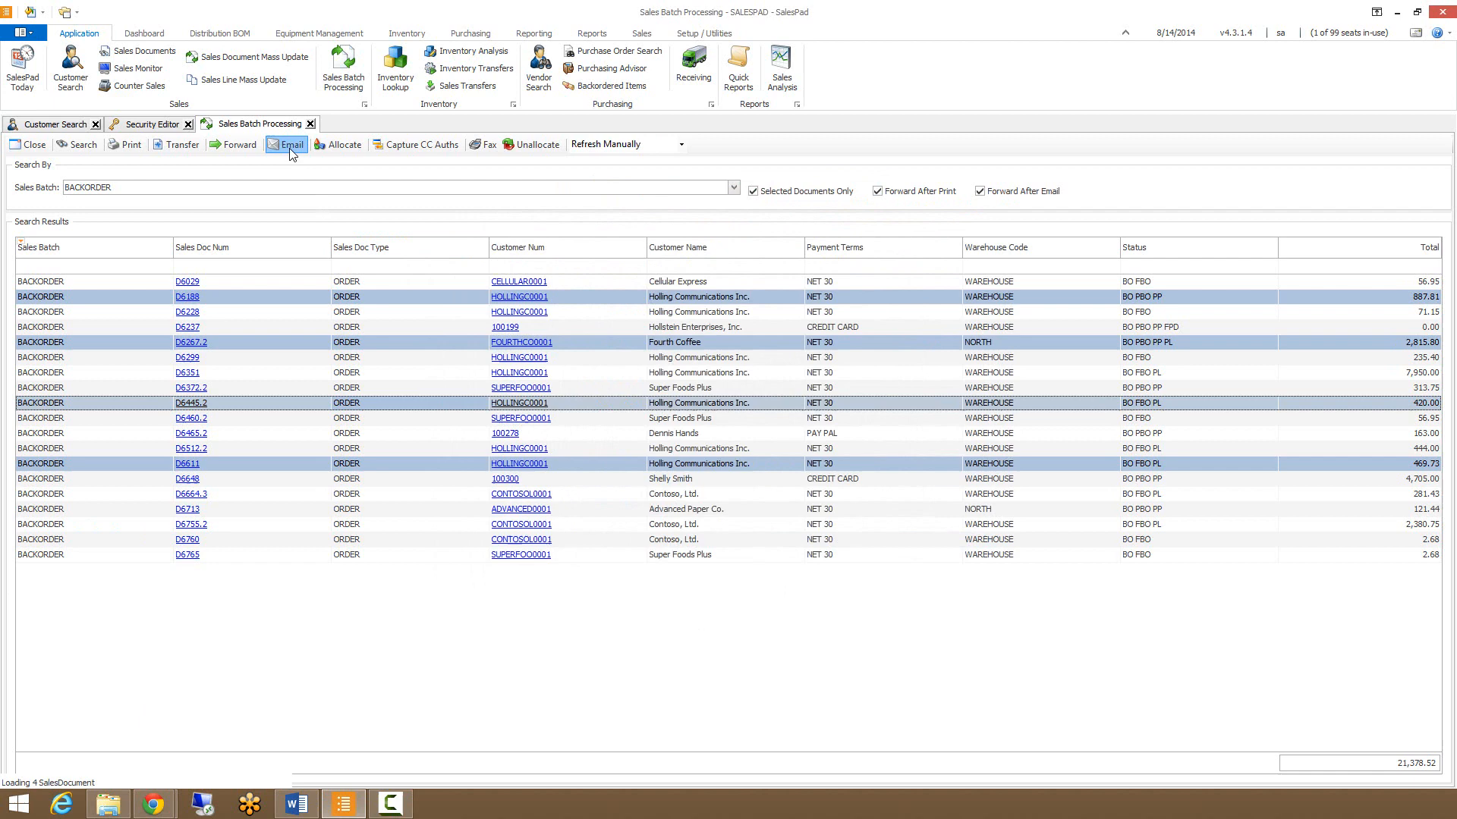
Email the Order and Order-Item Options reports for the four selected backorders
{"action": "left_click", "coordinate": [287, 144]}
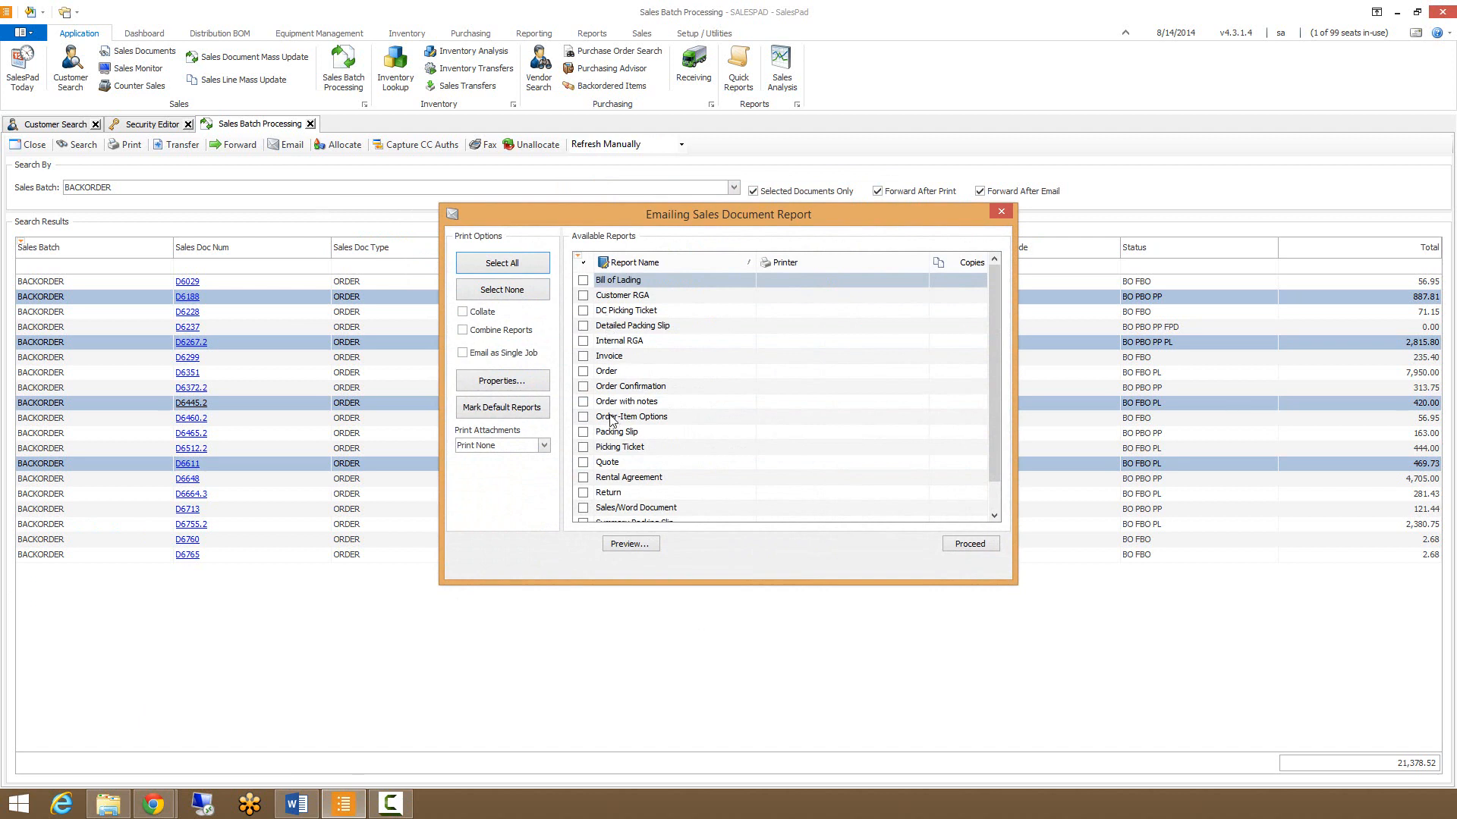
{"action": "left_click", "coordinate": [583, 416]}
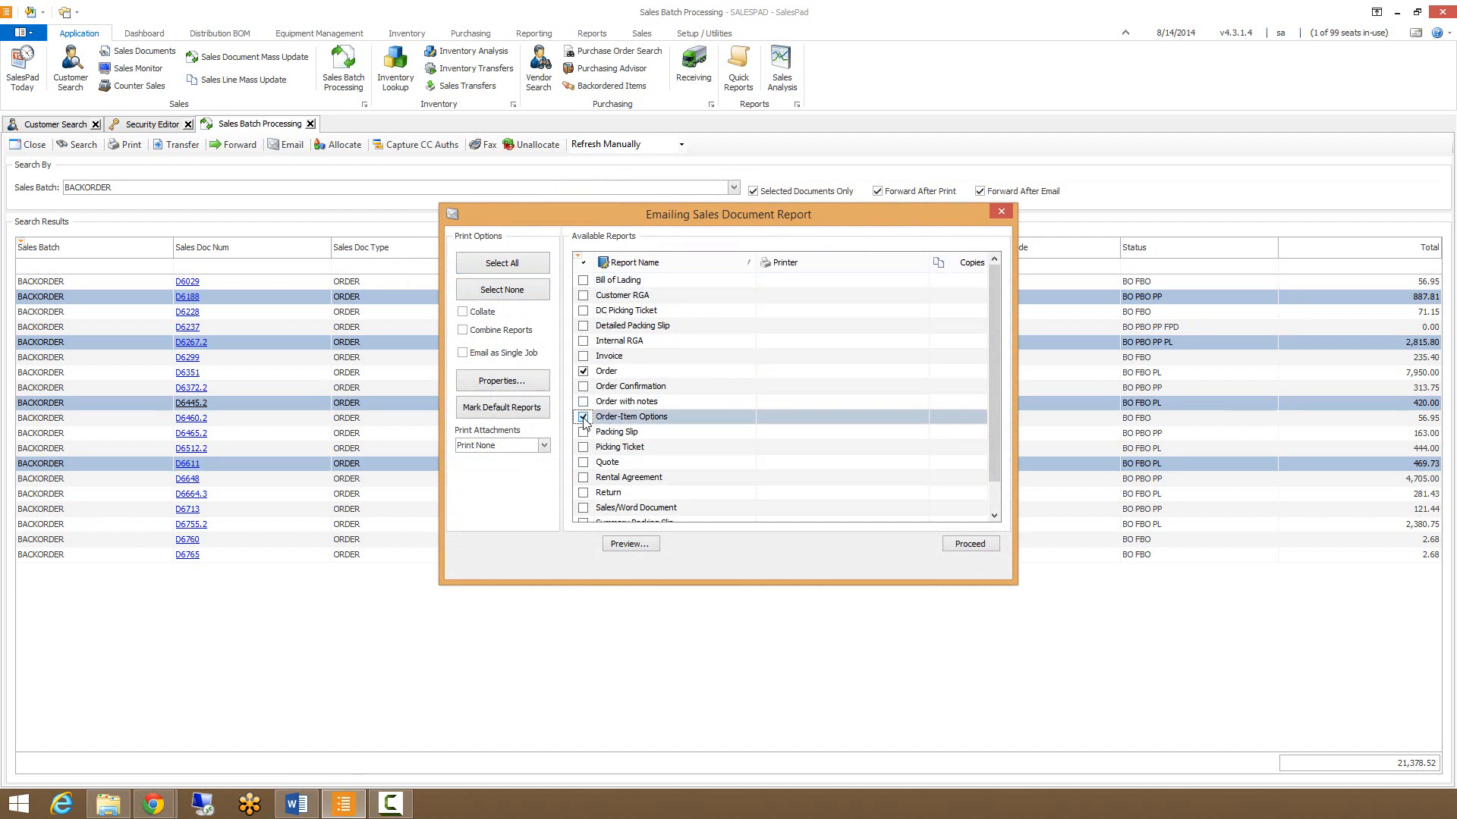
{"action": "left_click", "coordinate": [583, 416]}
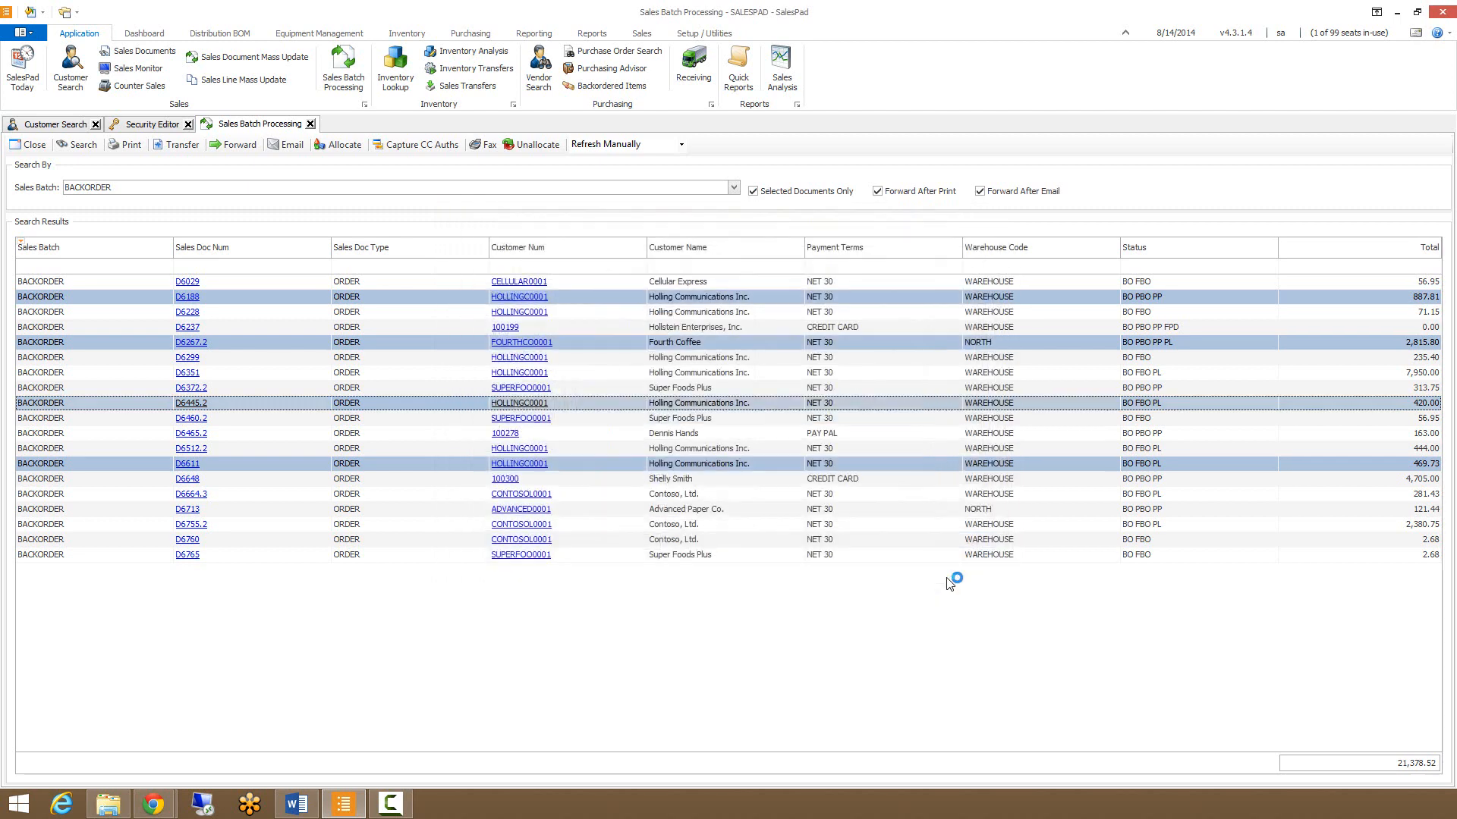
{"action": "left_click", "coordinate": [291, 144]}
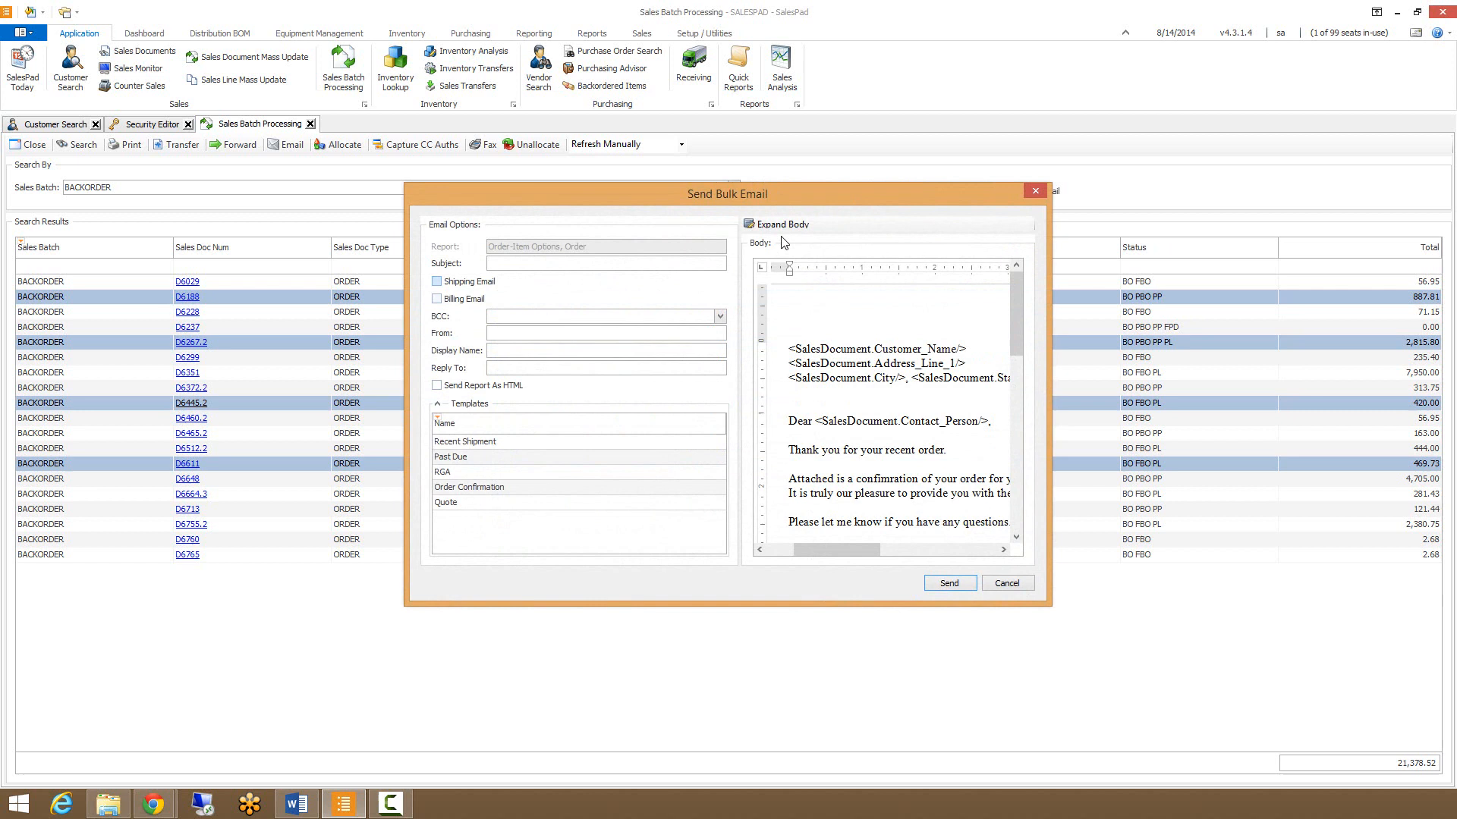
Address the bulk email to both the Shipping Email and Billing Email contacts
{"action": "left_click", "coordinate": [604, 262]}
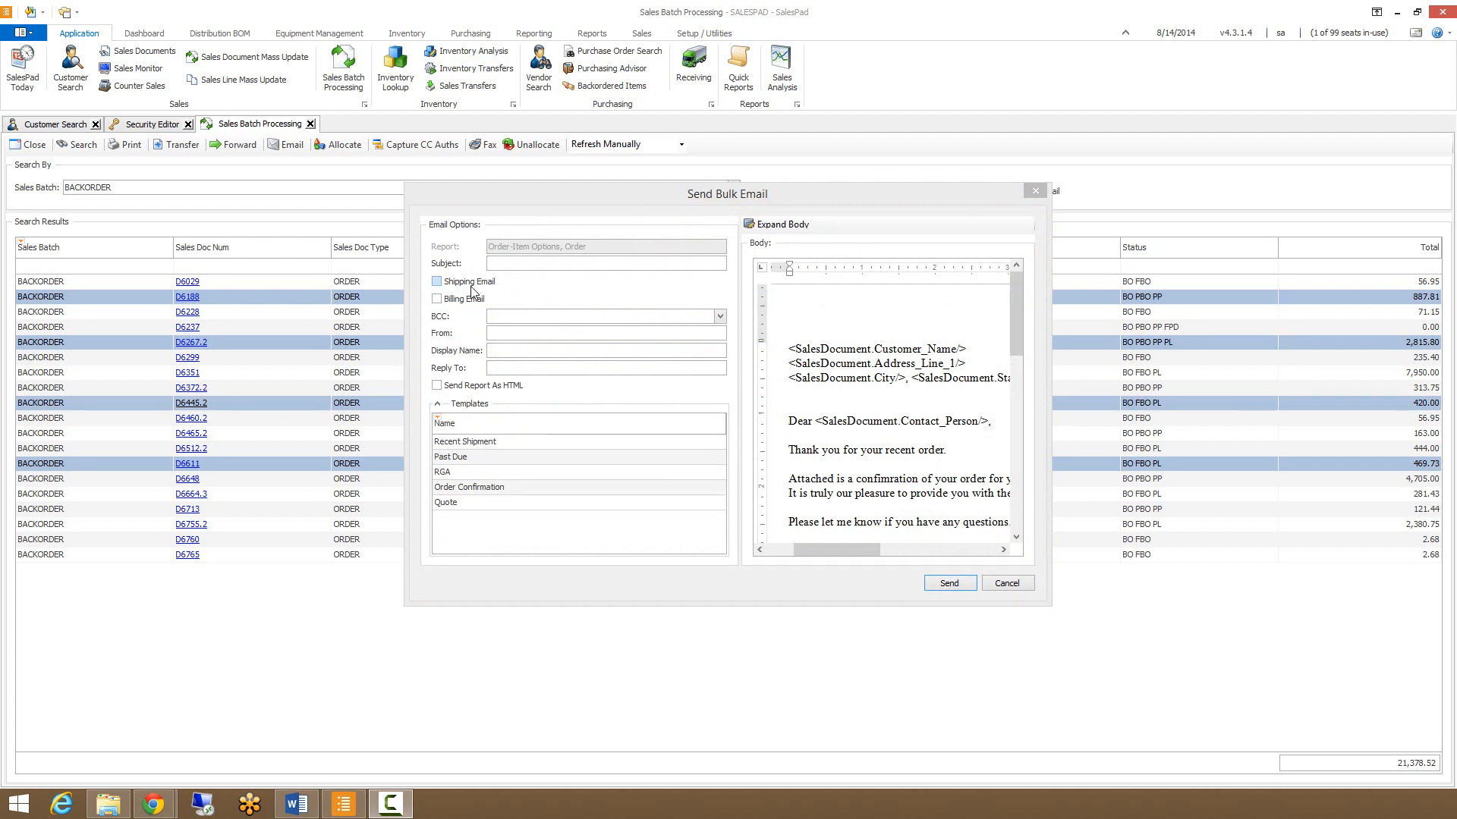
{"action": "left_click", "coordinate": [437, 299]}
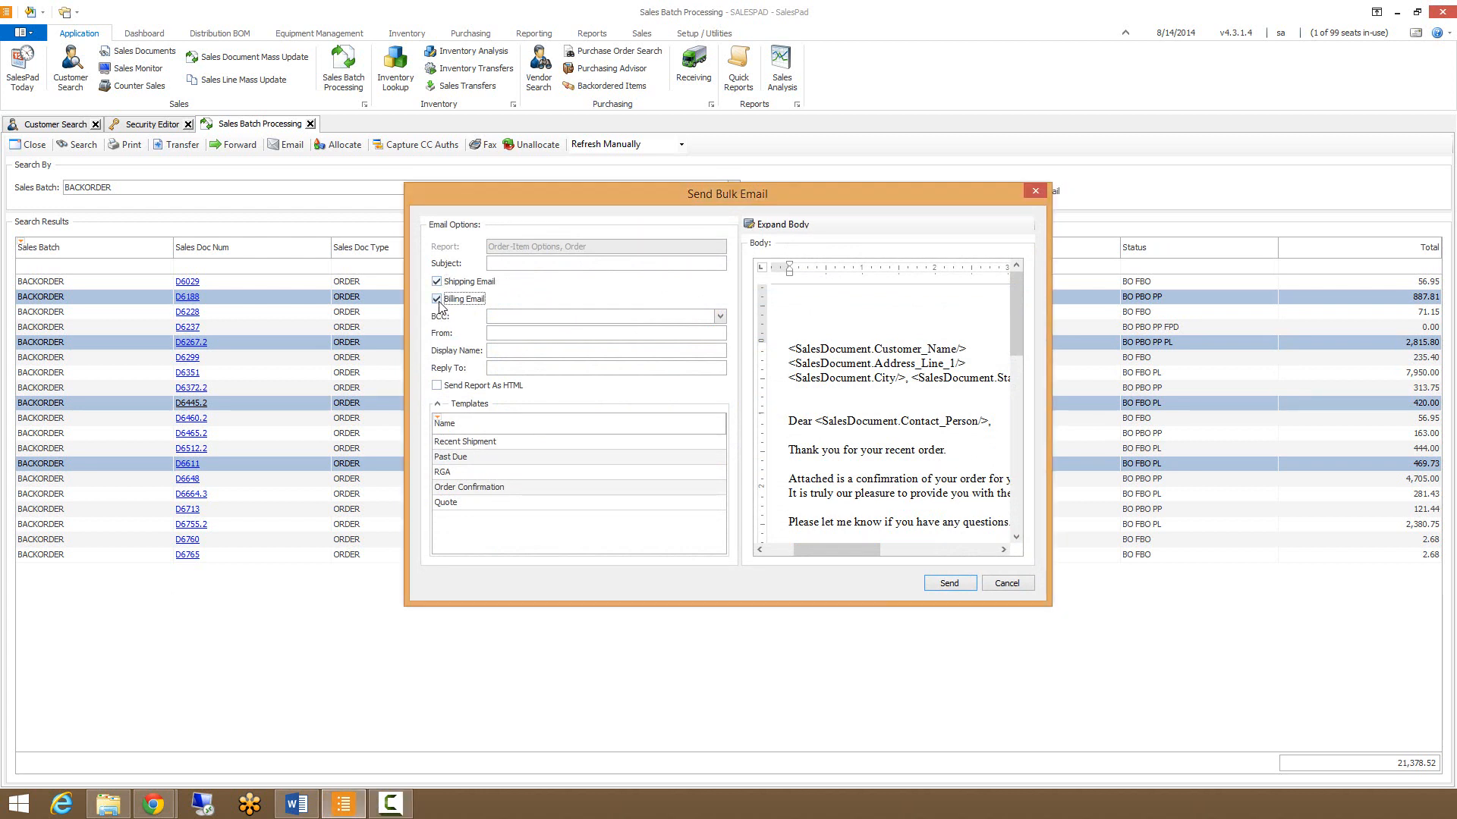
{"action": "left_click", "coordinate": [437, 299]}
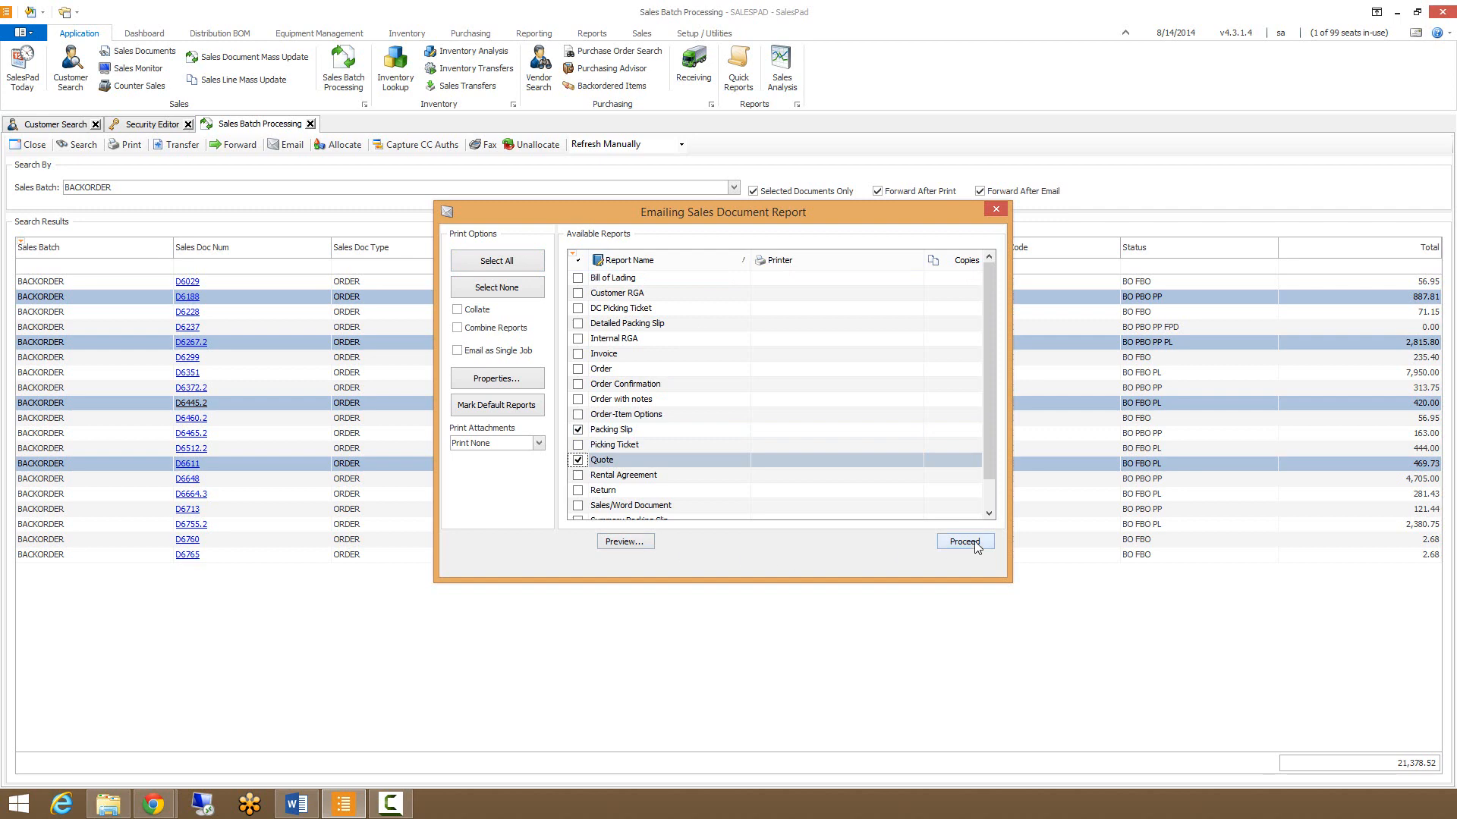
Proceed with faxing the Packing Slip and Quote reports and send the fax
{"action": "left_click", "coordinate": [965, 542]}
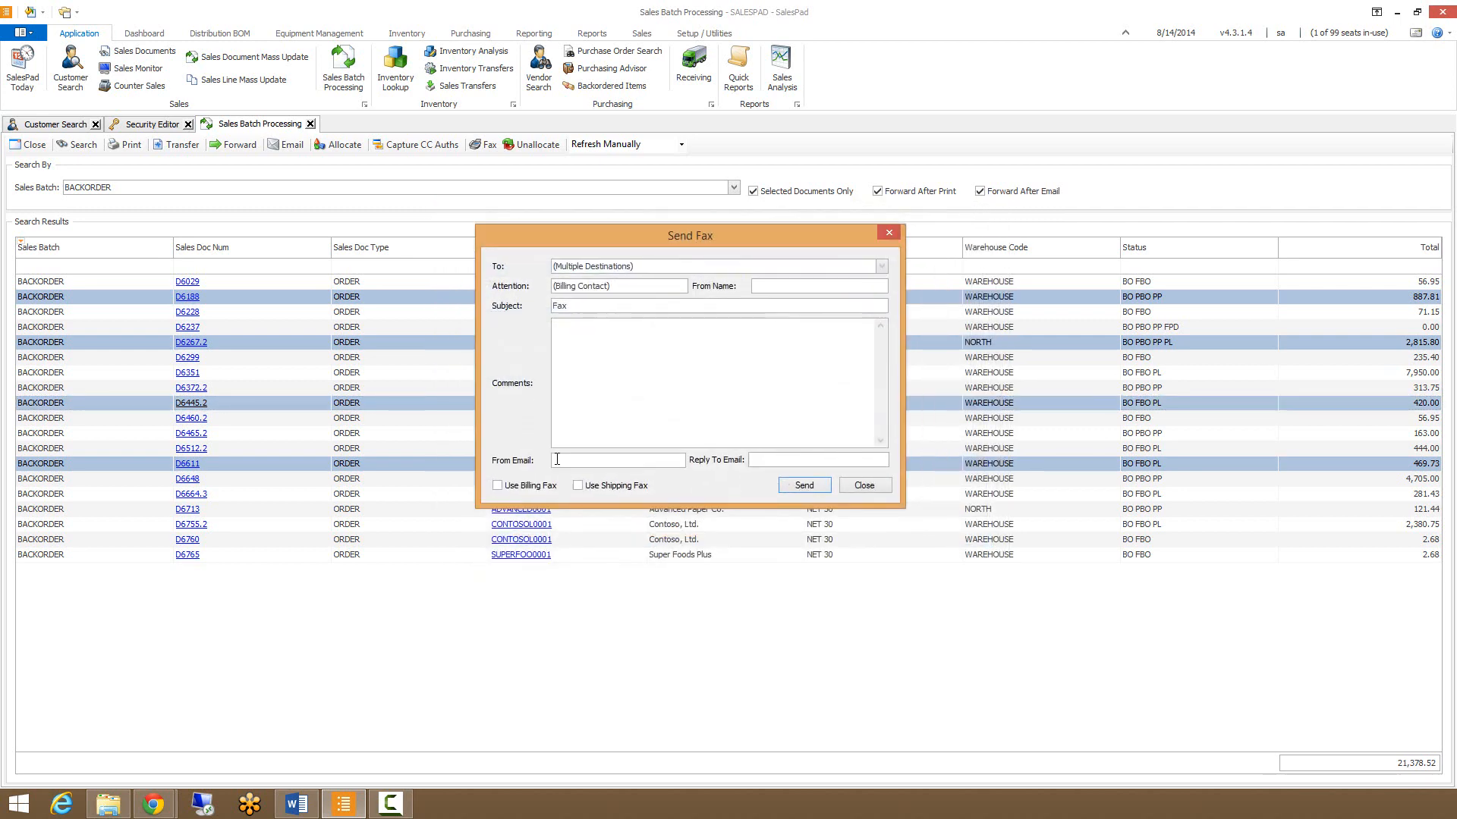
{"action": "left_click", "coordinate": [862, 484]}
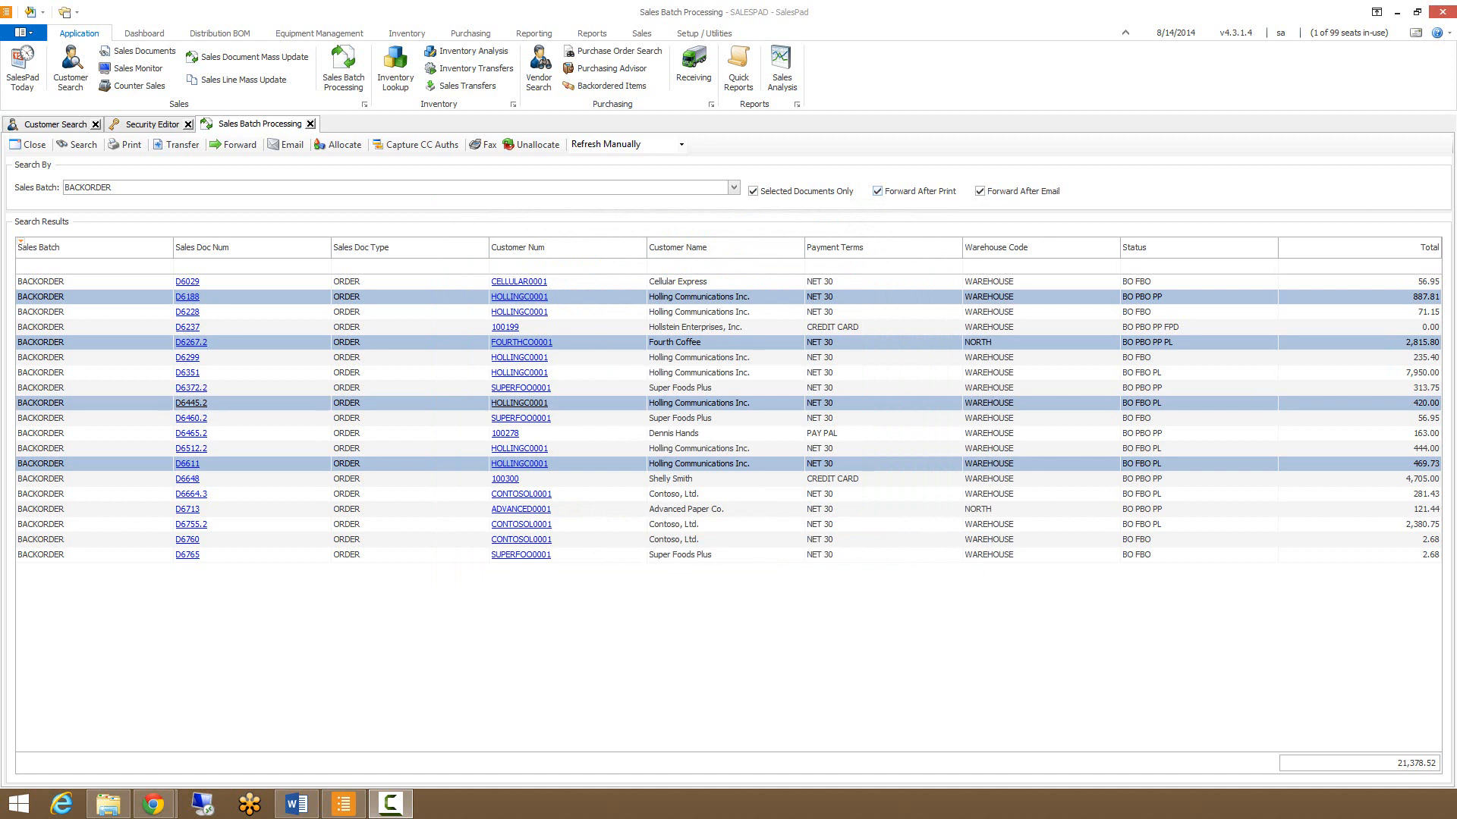
{"action": "mouse_move", "coordinate": [302, 685]}
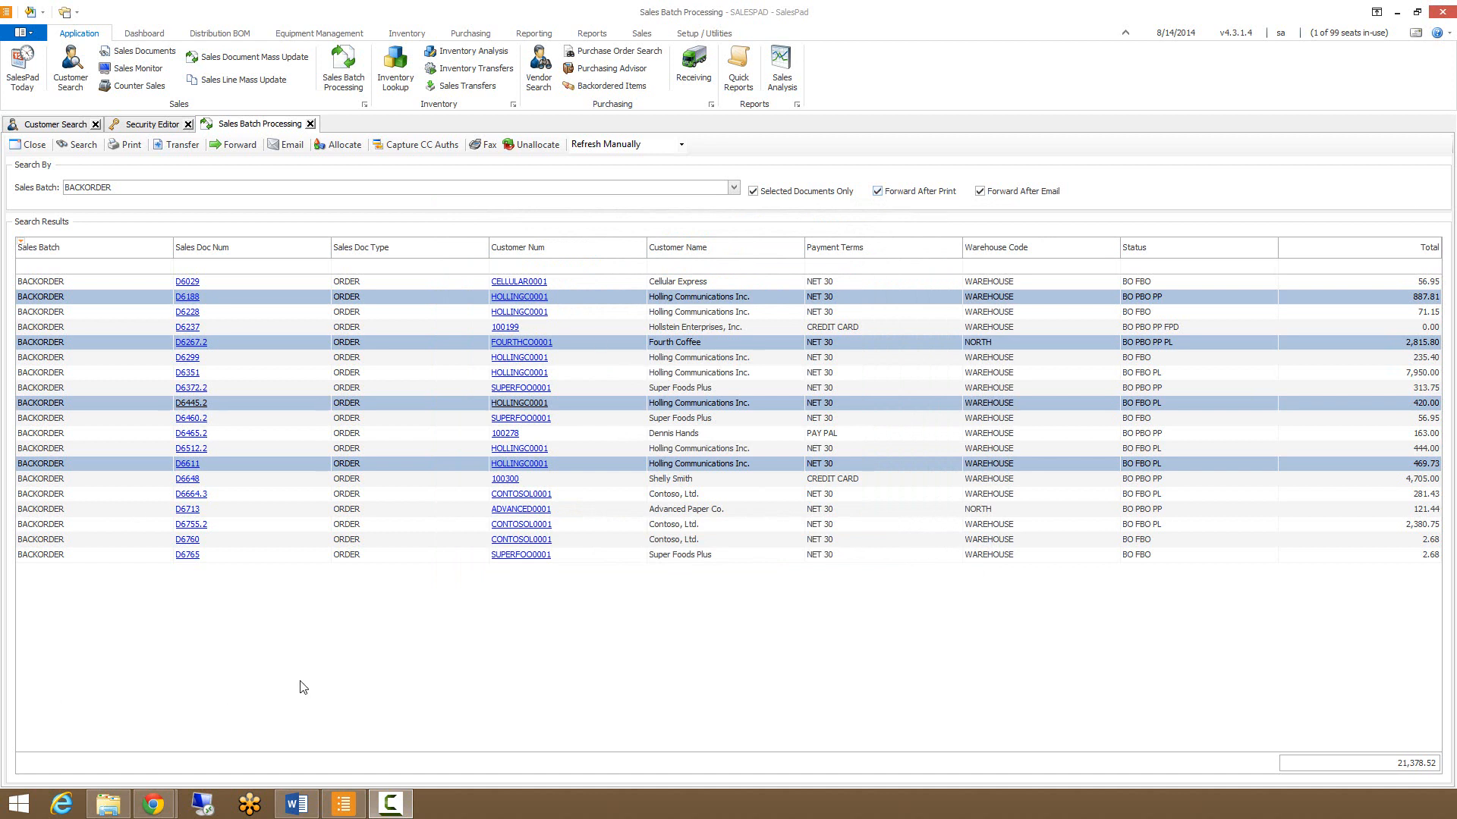
{"action": "mouse_move", "coordinate": [695, 351]}
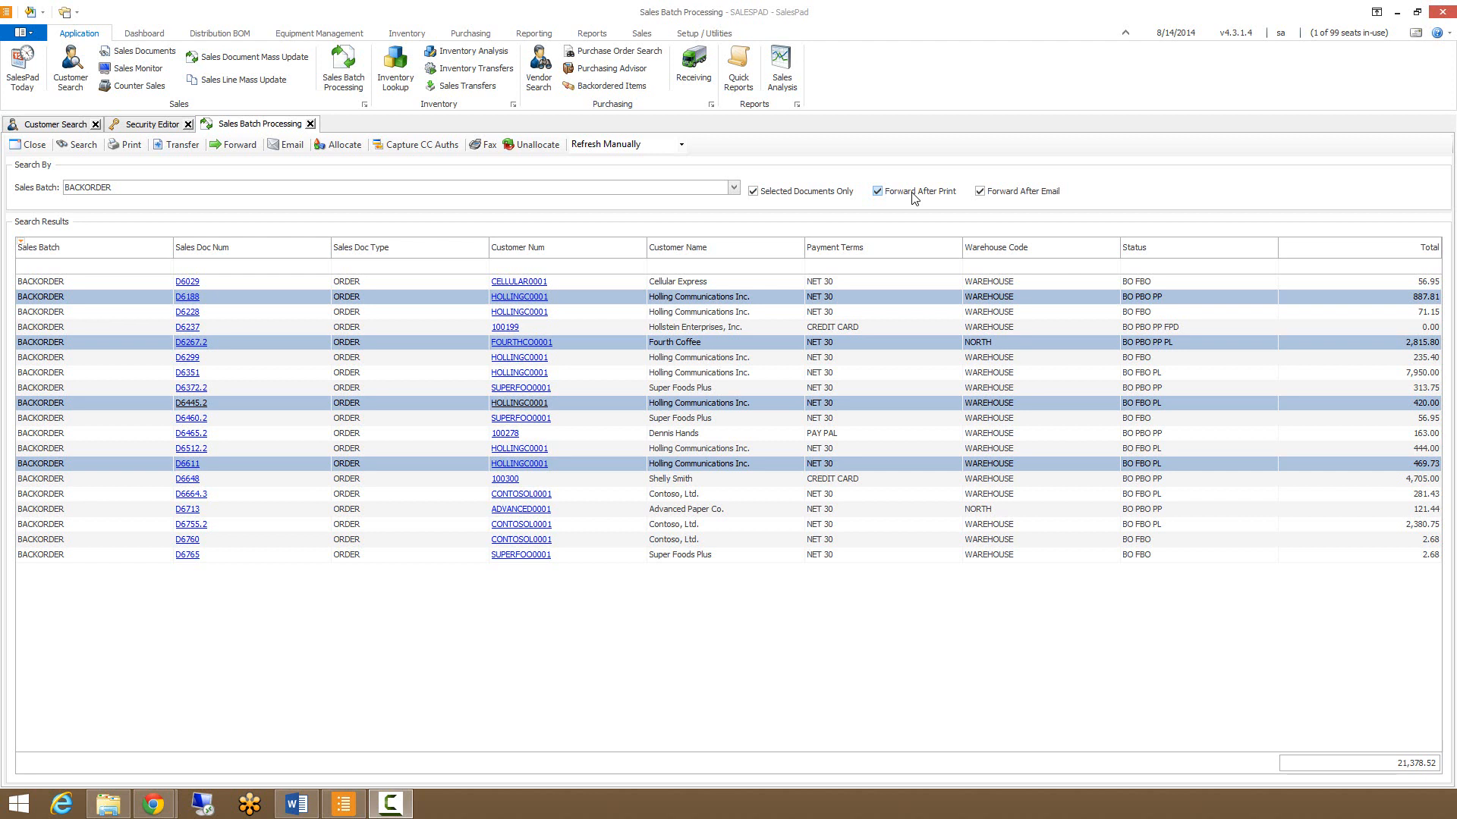
{"action": "left_click", "coordinate": [875, 191]}
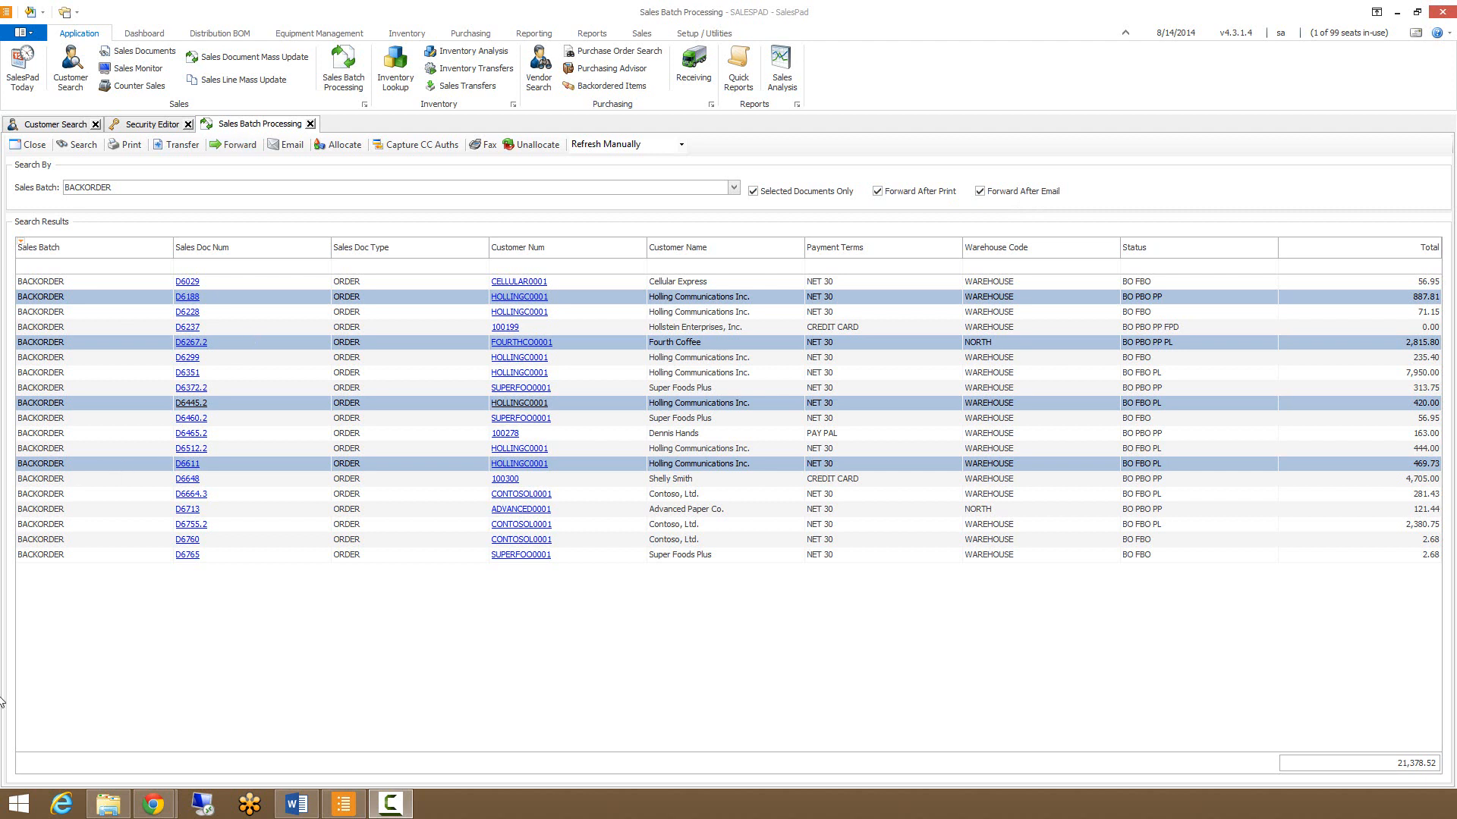
{"action": "mouse_move", "coordinate": [317, 681]}
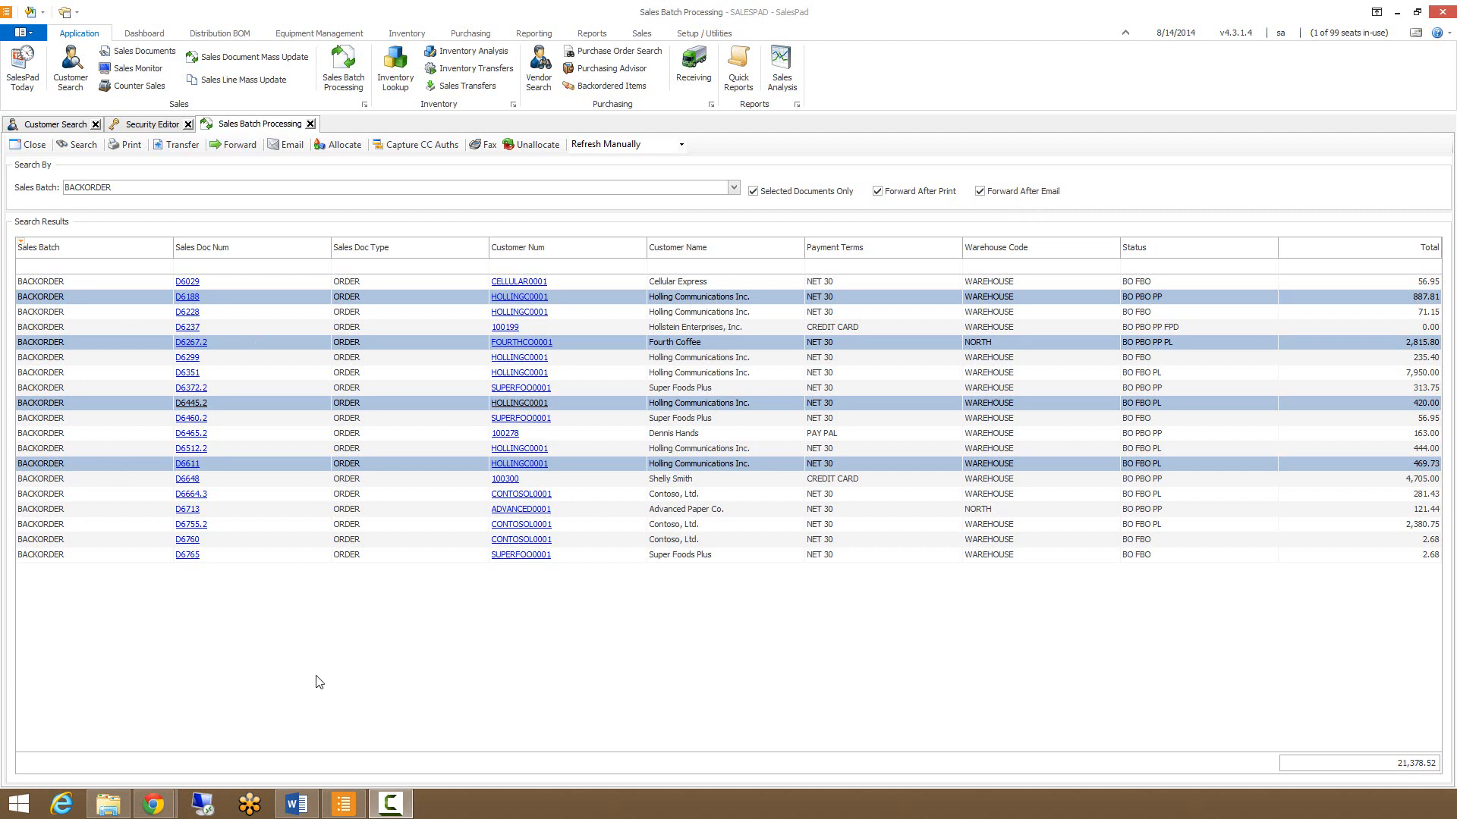
{"action": "mouse_move", "coordinate": [239, 341]}
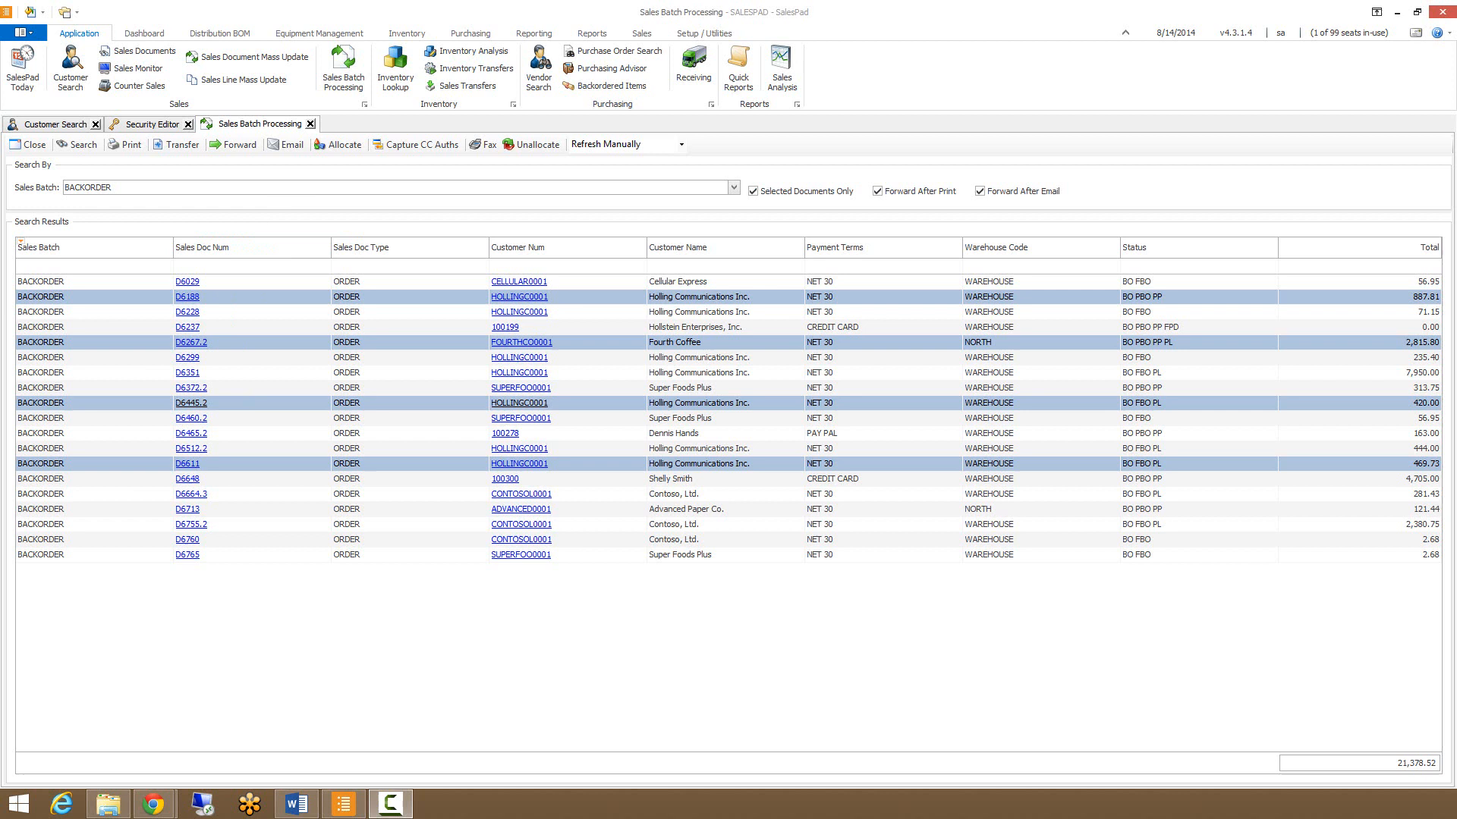
{"action": "mouse_move", "coordinate": [179, 619]}
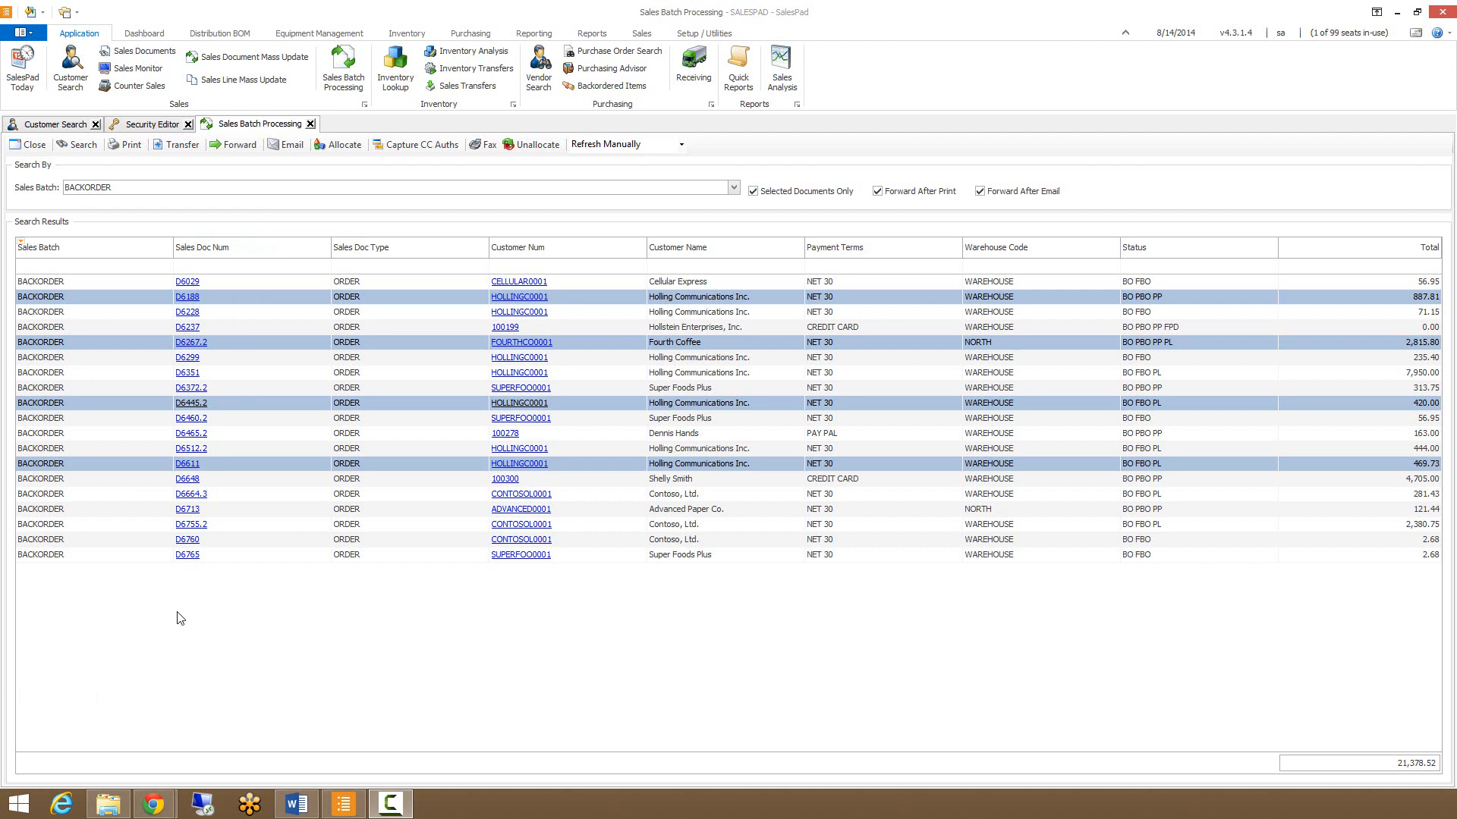
{"action": "mouse_move", "coordinate": [197, 214]}
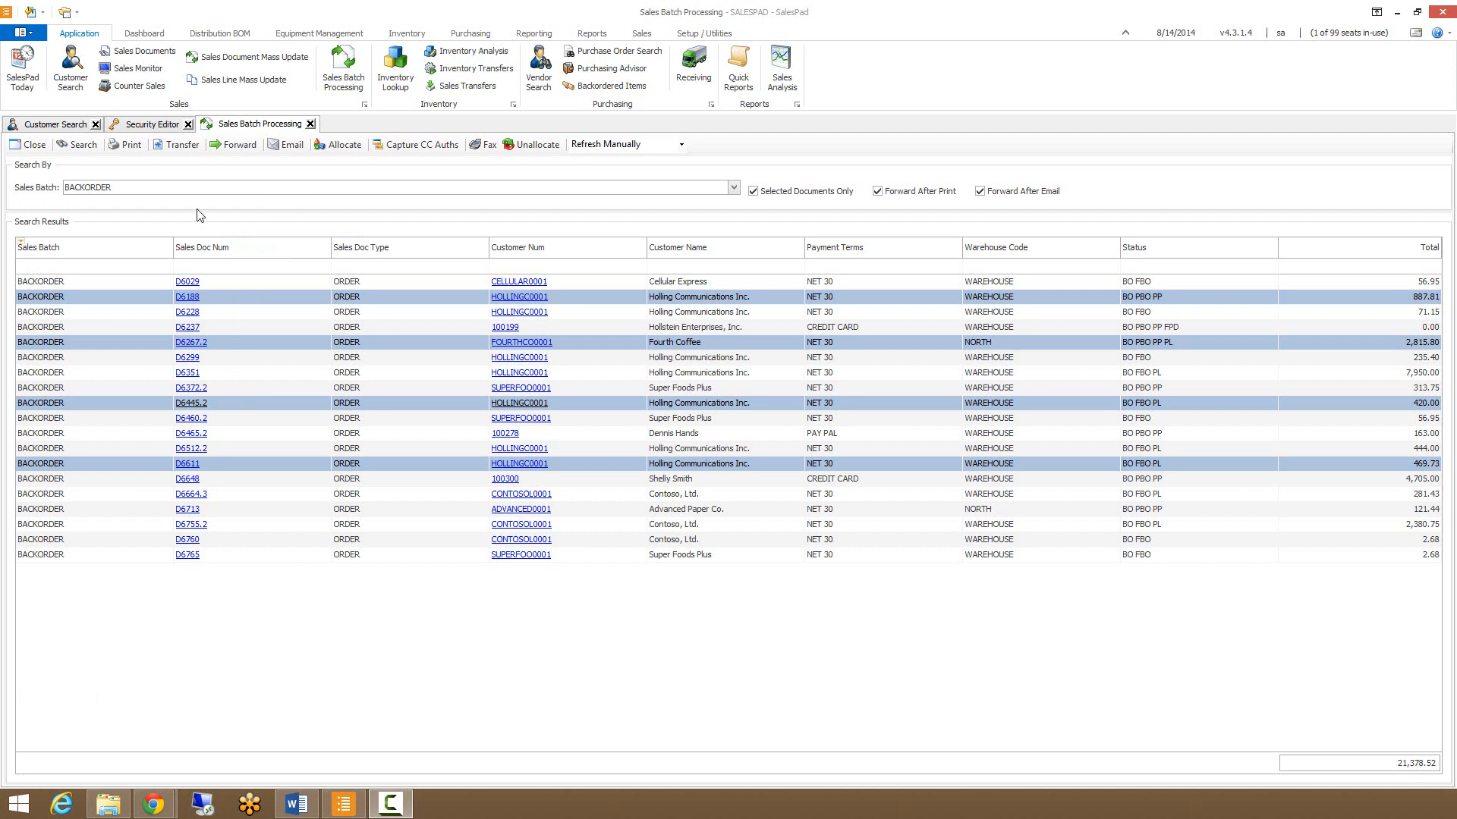
{"action": "mouse_move", "coordinate": [267, 404]}
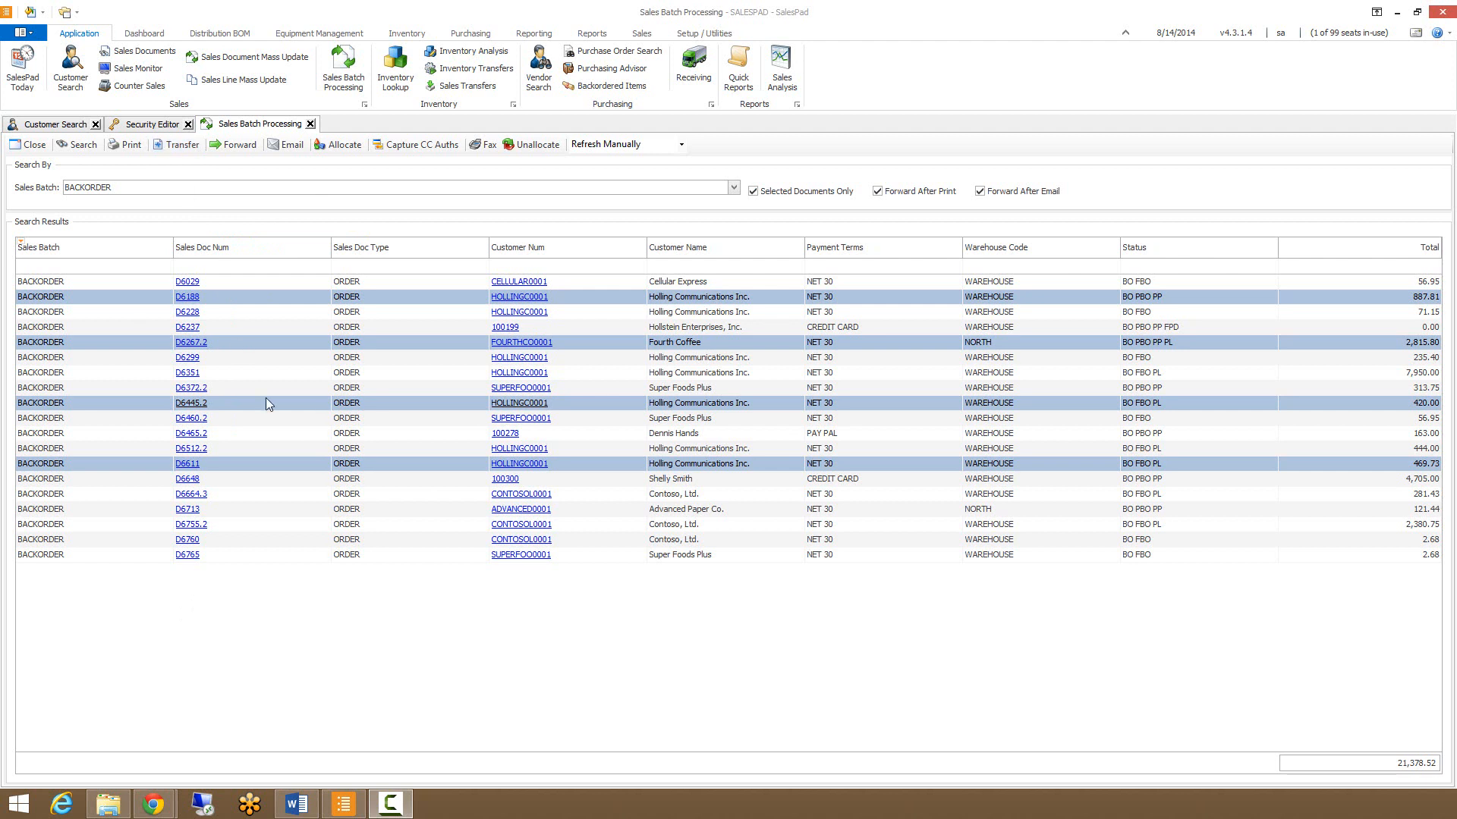
{"action": "mouse_move", "coordinate": [173, 160]}
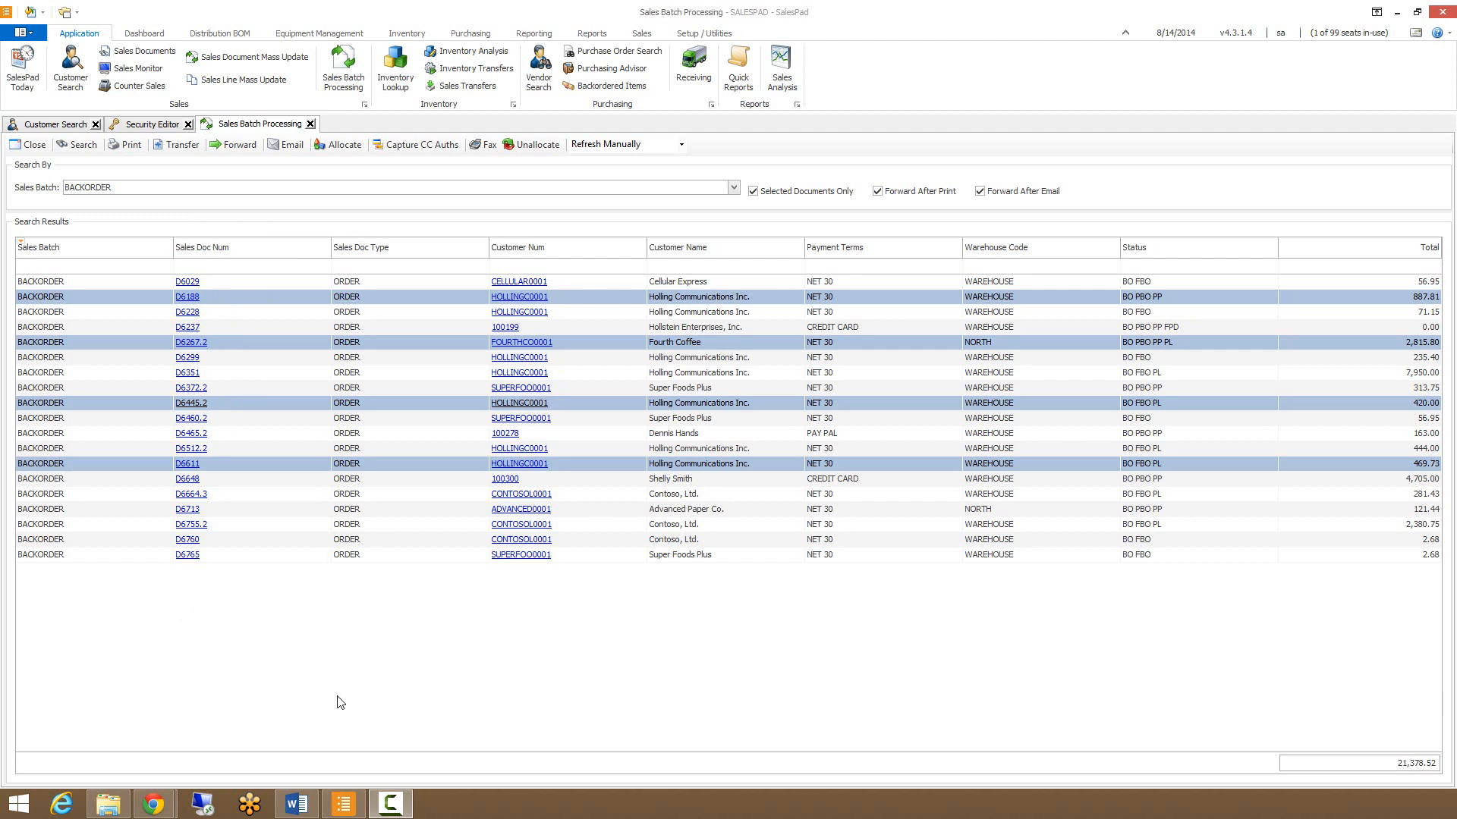
{"action": "mouse_move", "coordinate": [411, 182]}
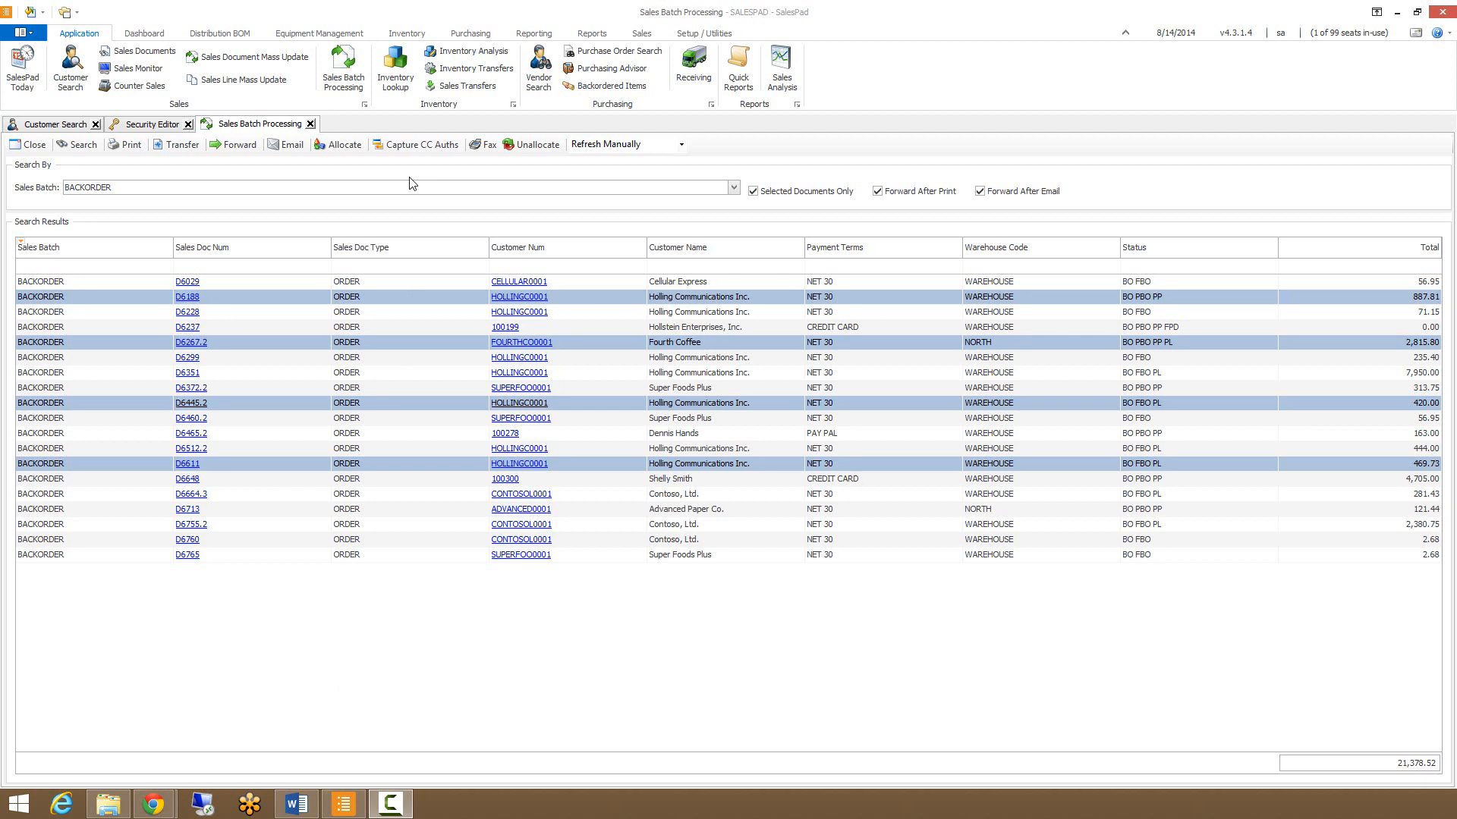
{"action": "mouse_move", "coordinate": [265, 336]}
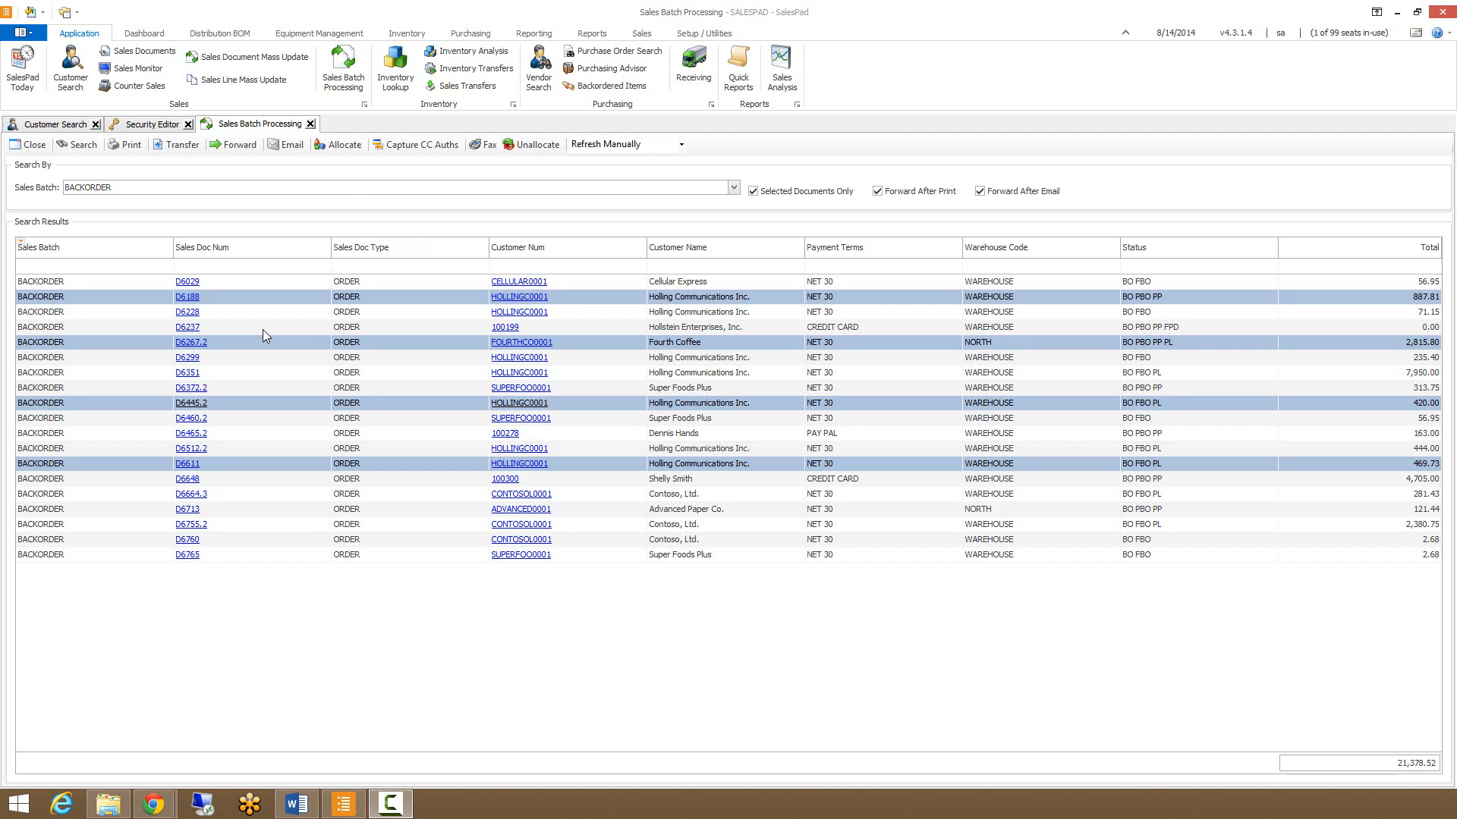
{"action": "mouse_move", "coordinate": [175, 674]}
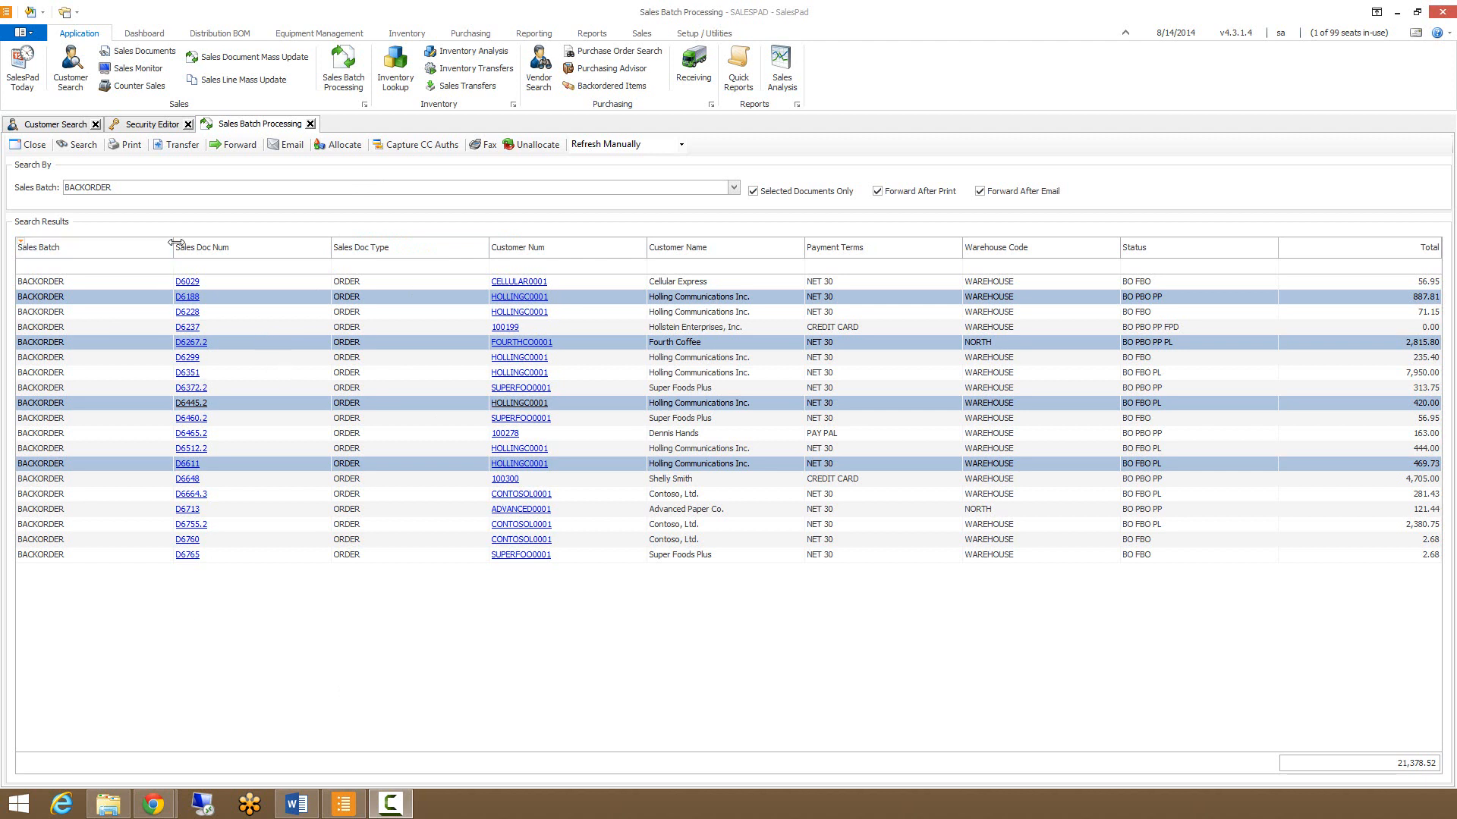
{"action": "mouse_move", "coordinate": [338, 145]}
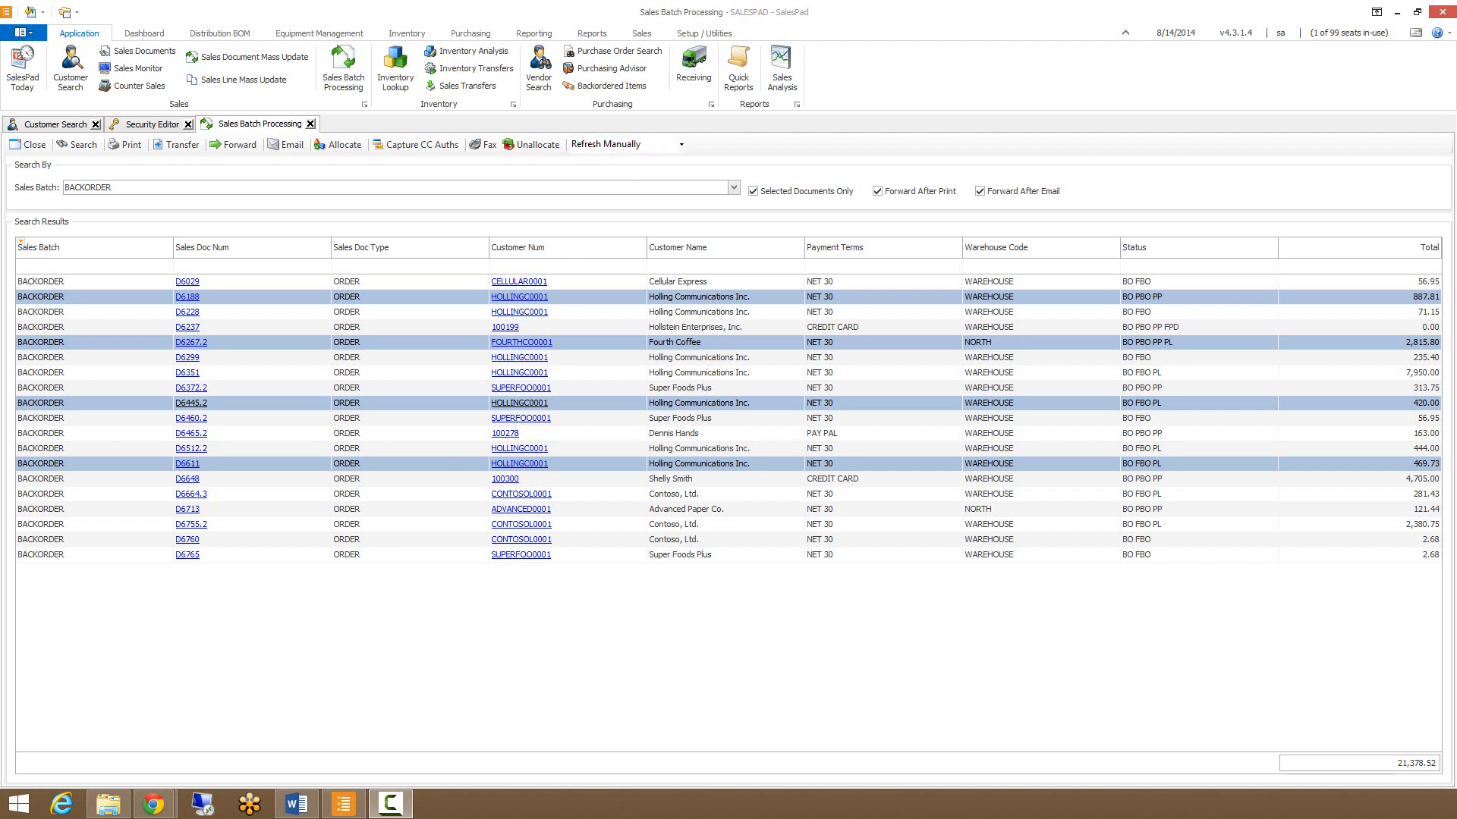
{"action": "mouse_move", "coordinate": [333, 686]}
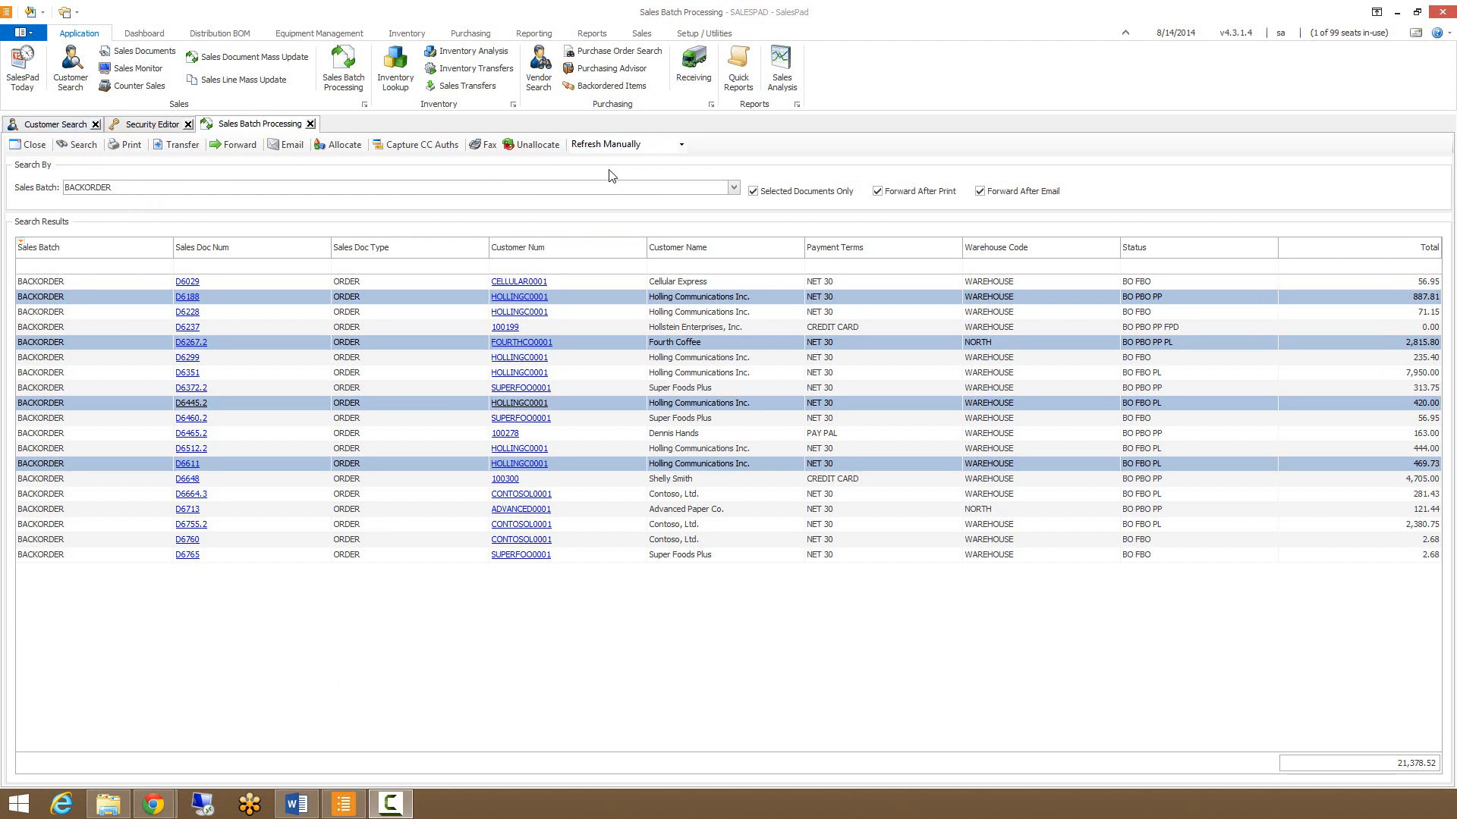
{"action": "left_click", "coordinate": [680, 144]}
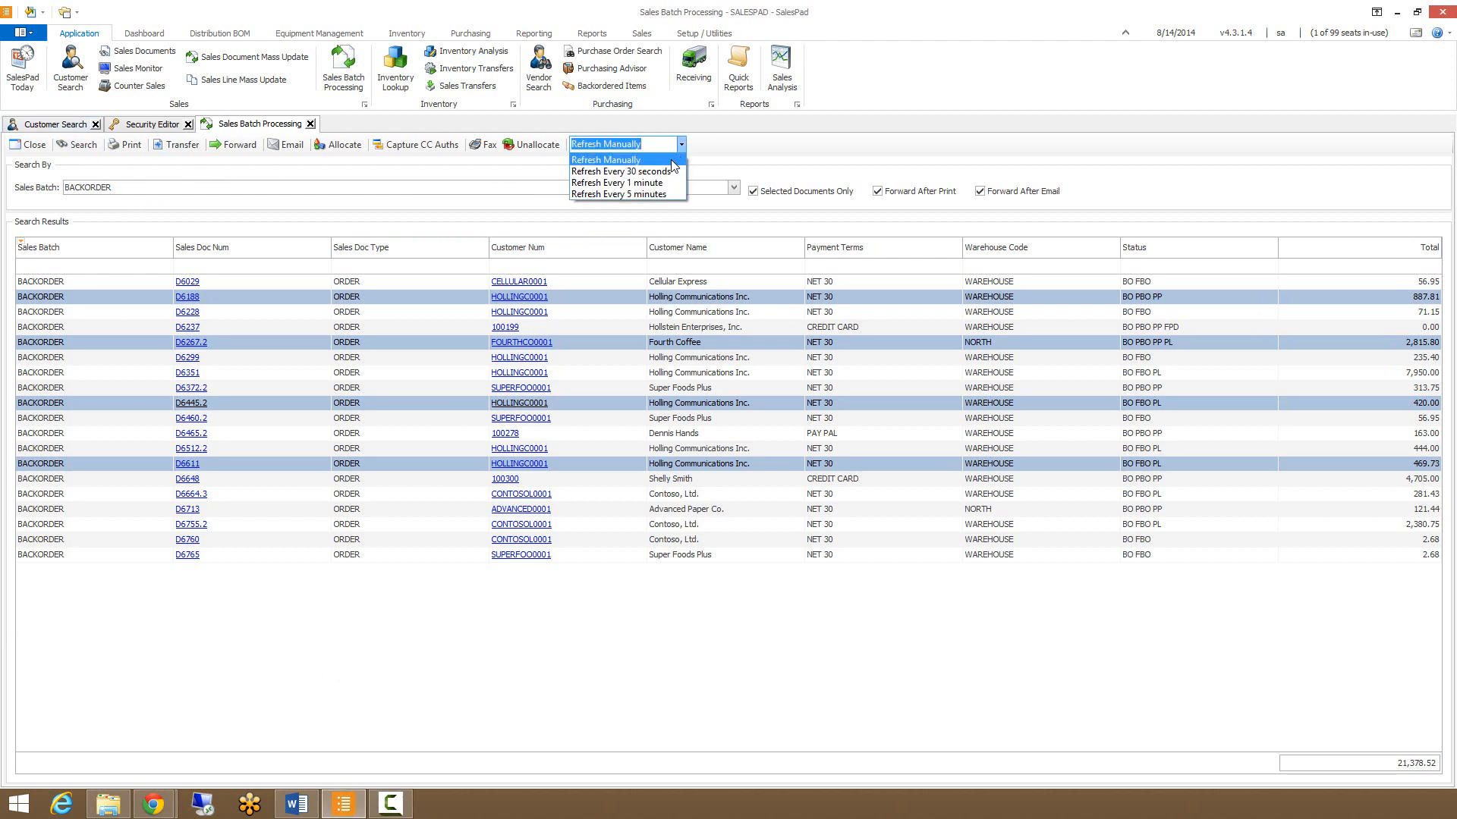
{"action": "left_click", "coordinate": [606, 159]}
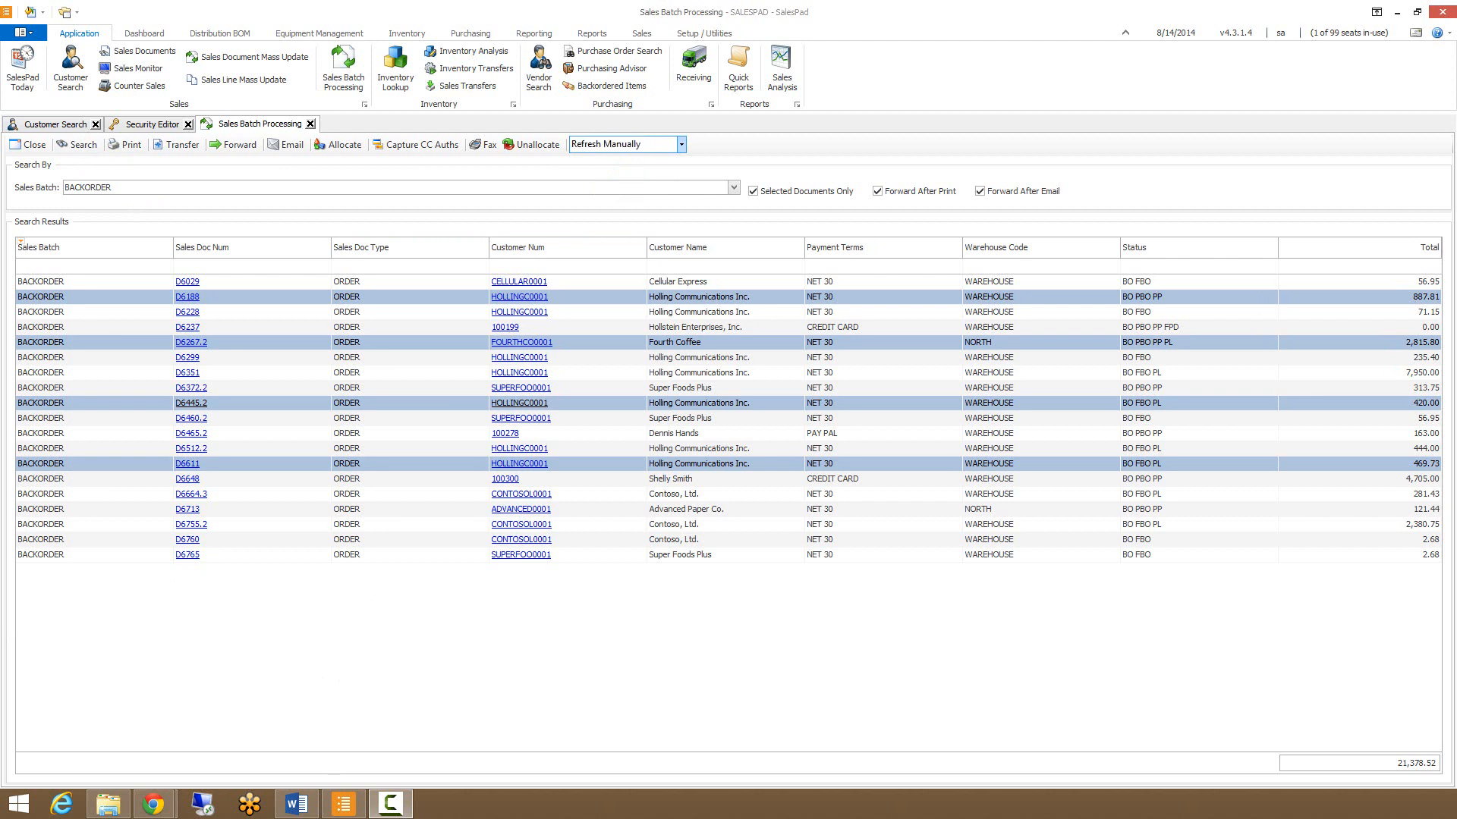